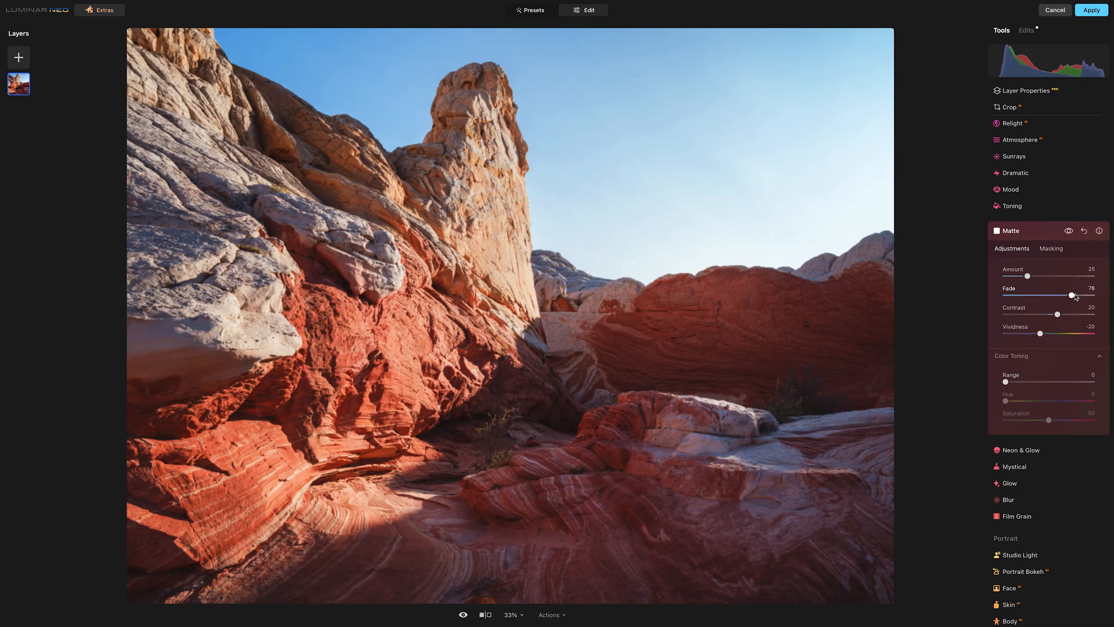
Set Matte Fade to 0, then compare Amount strengths and settle at 25
drag(1073, 295, 1064, 295)
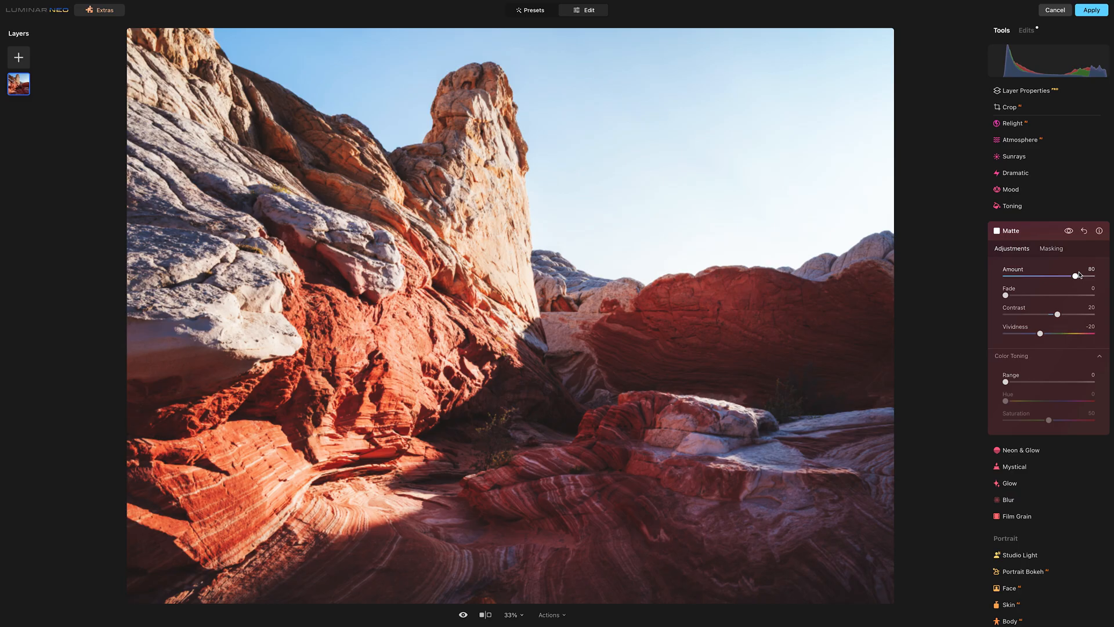
drag(1075, 276, 1025, 275)
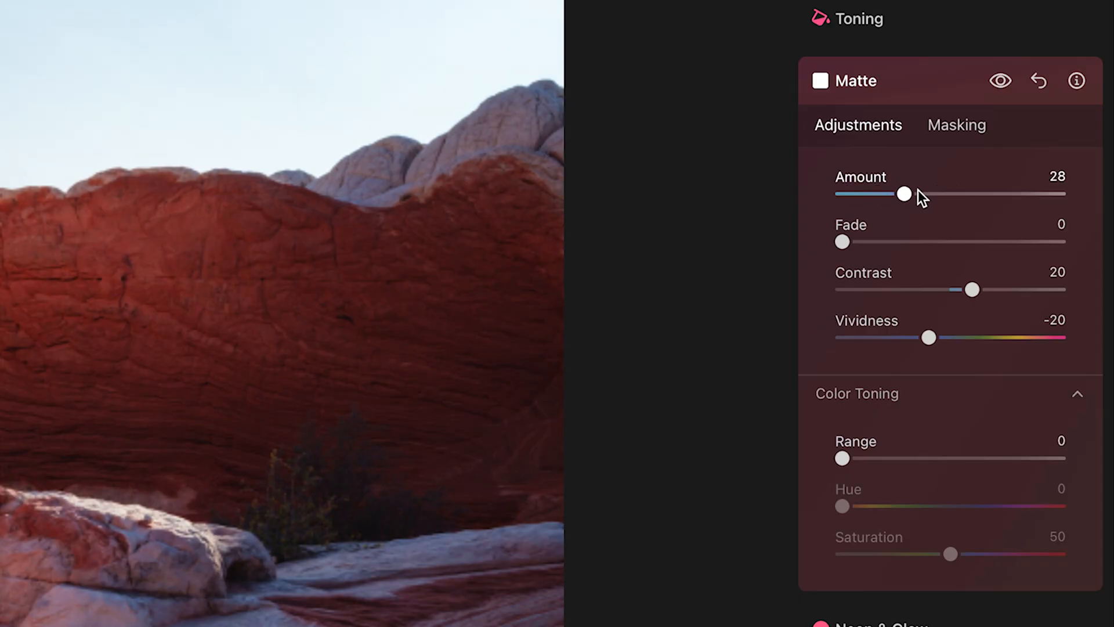
drag(905, 194, 964, 193)
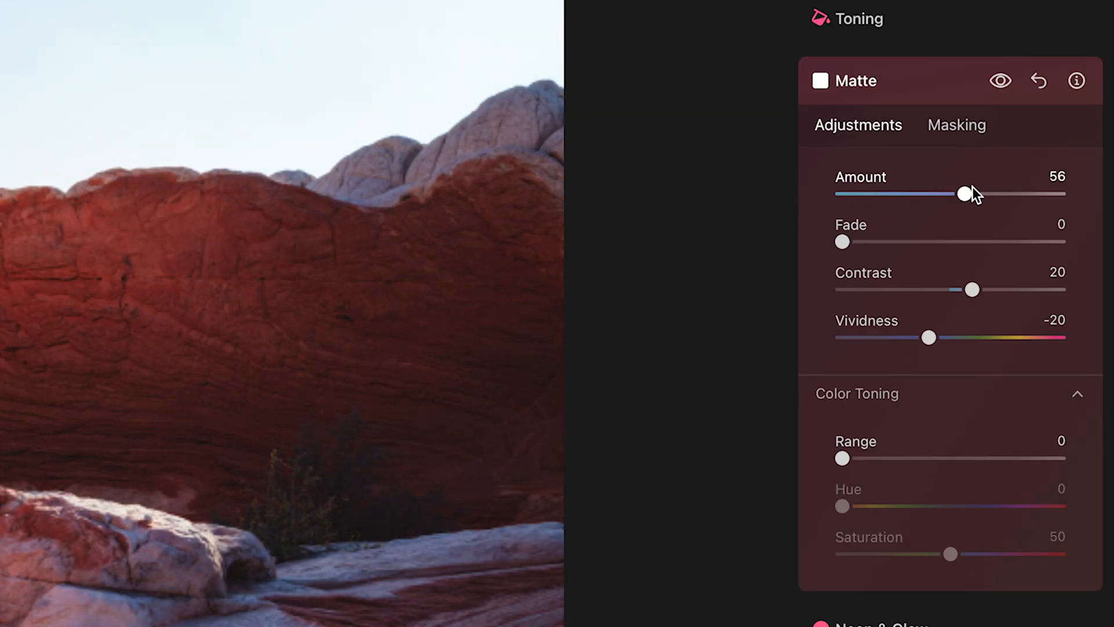
drag(963, 193, 933, 194)
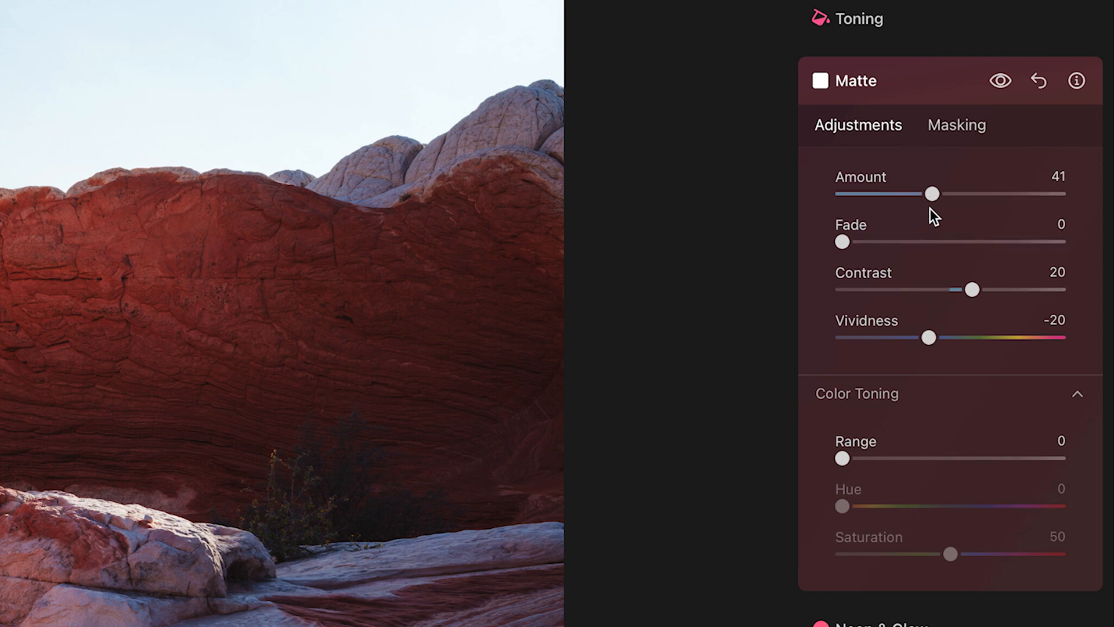
drag(933, 193, 896, 194)
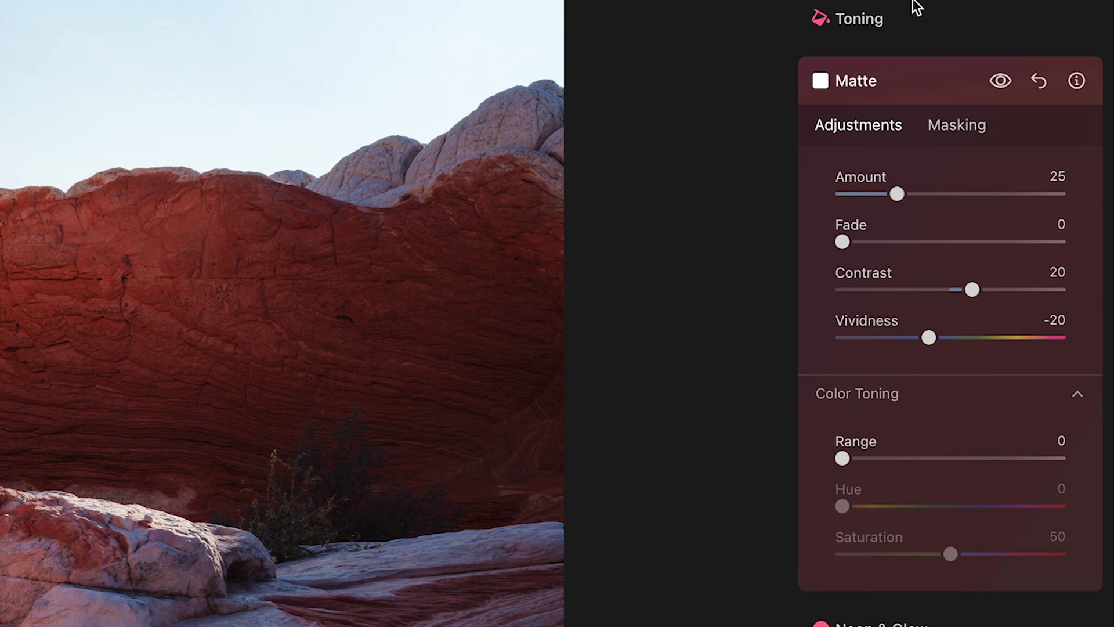
mouse_move(842, 242)
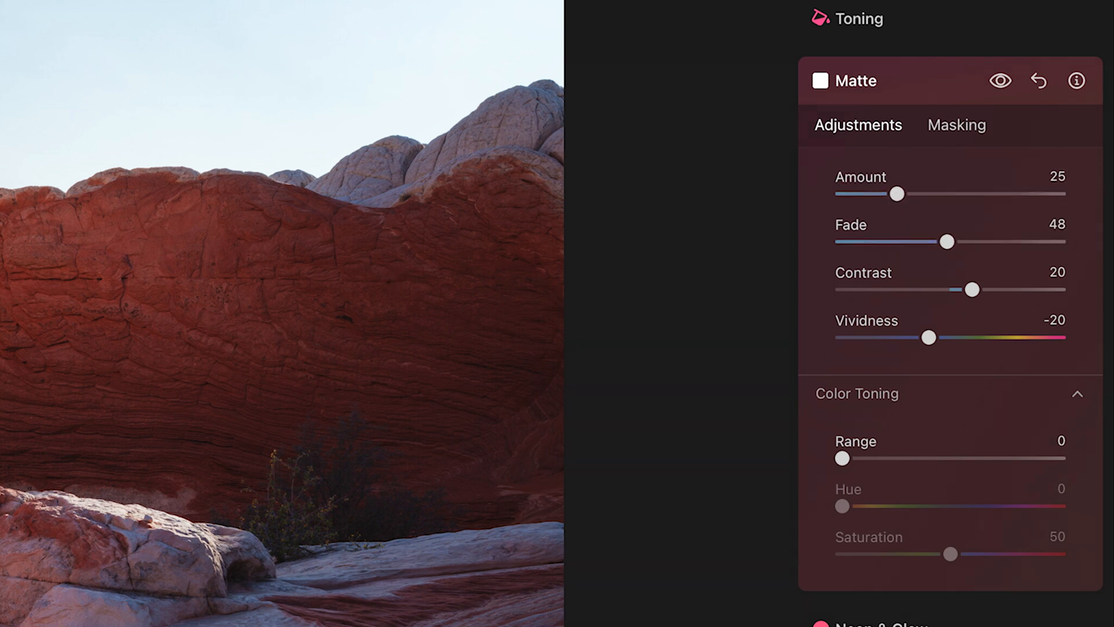
mouse_move(971, 281)
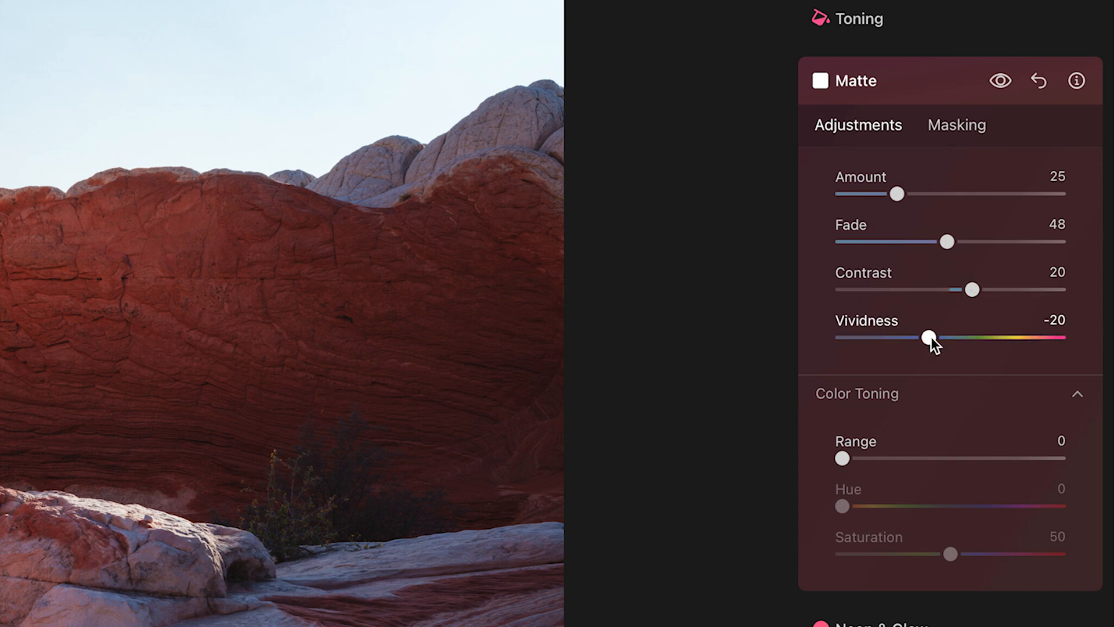
Push Matte Vividness from -20 up to +25 in small increments
drag(927, 338, 932, 338)
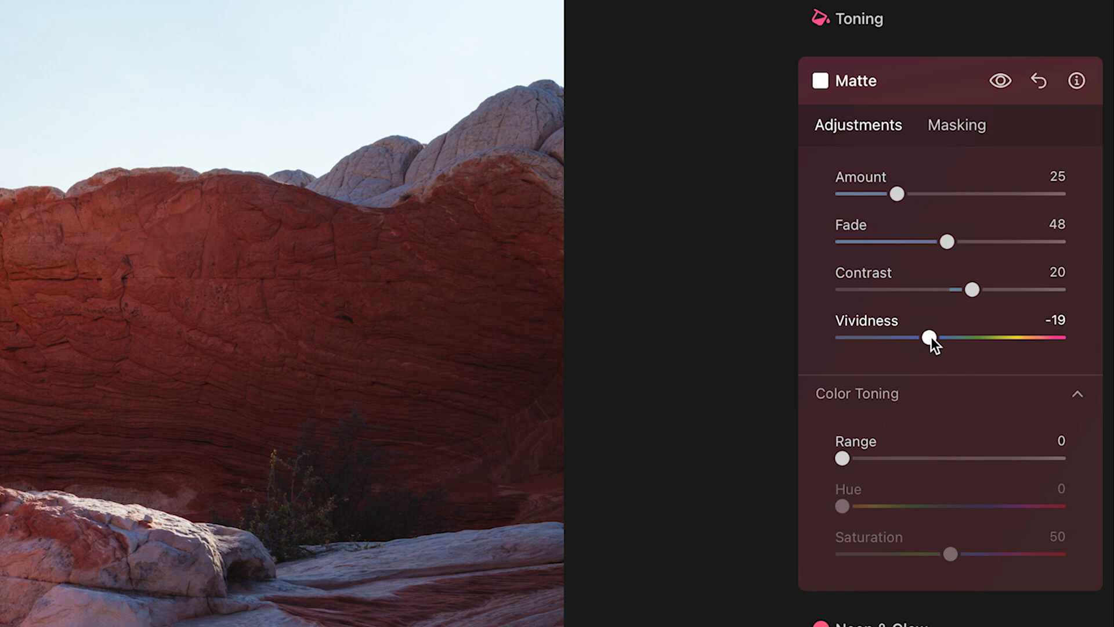
drag(930, 338, 945, 337)
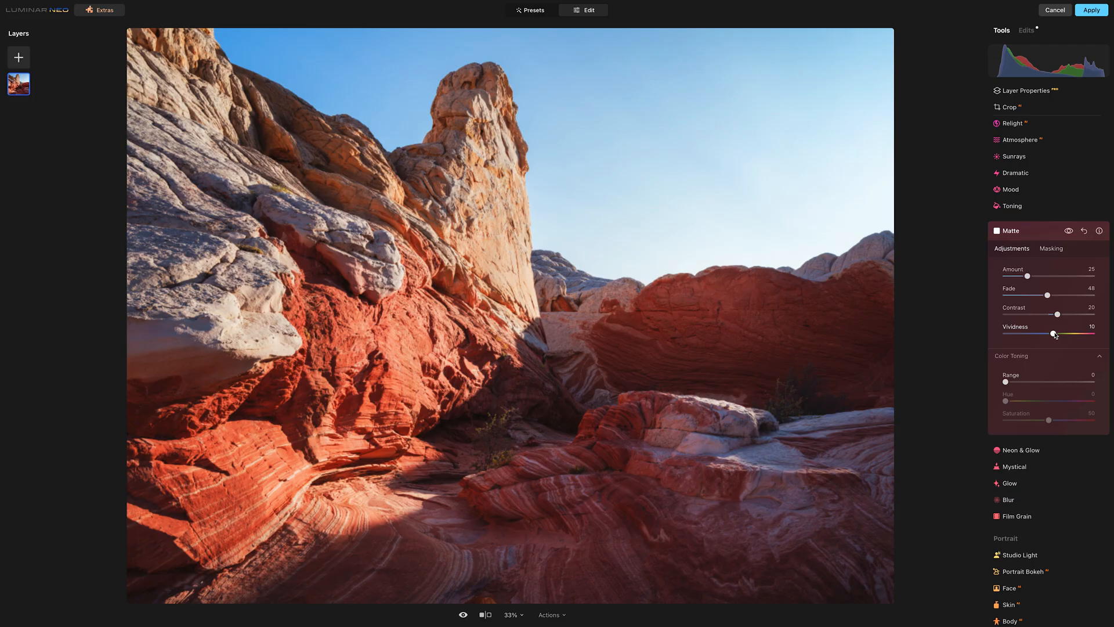
drag(1054, 335, 1060, 335)
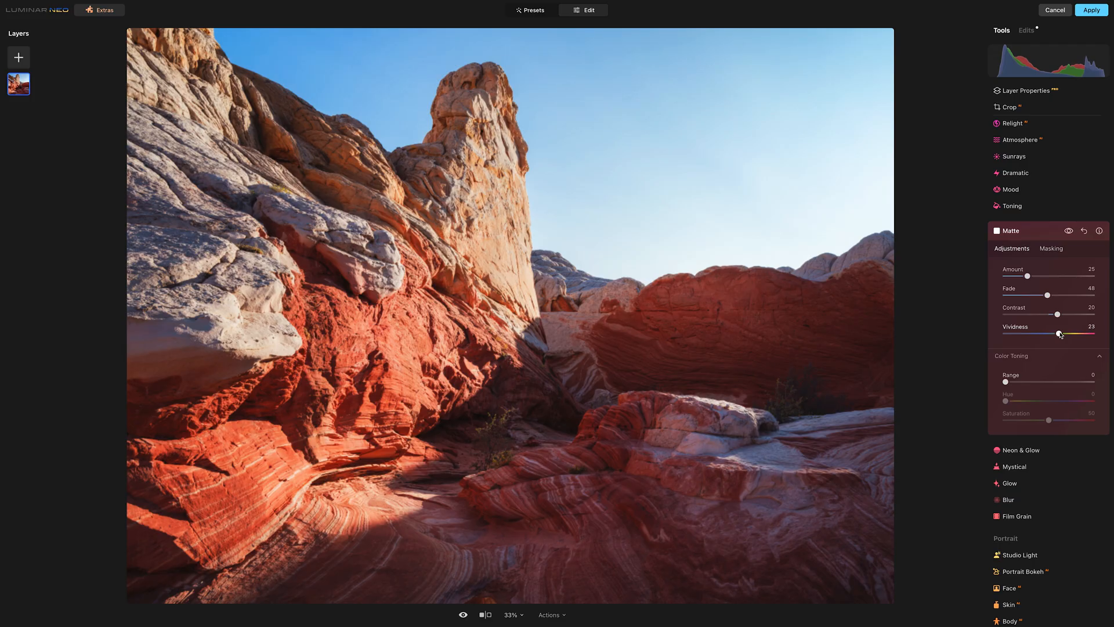
drag(1057, 334, 1060, 334)
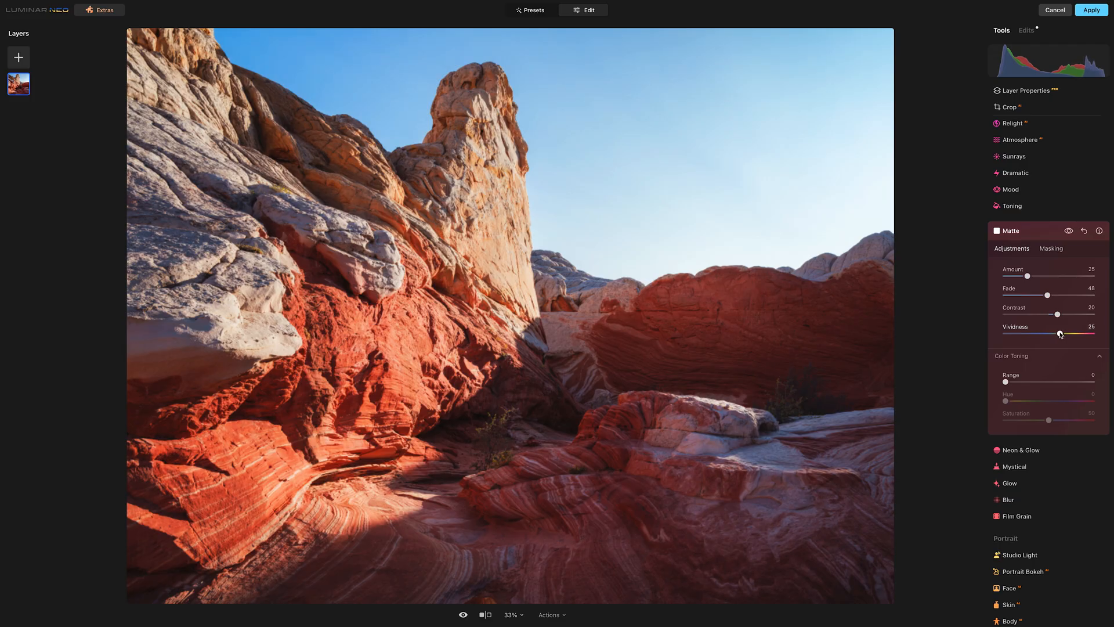
drag(1058, 335, 1060, 334)
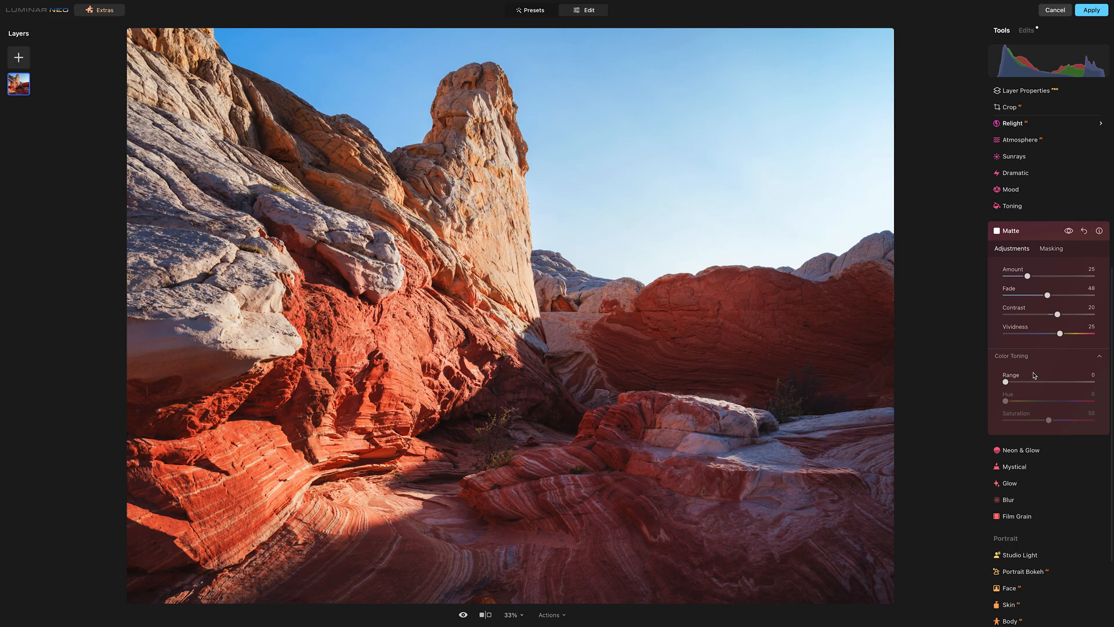
mouse_move(1024, 377)
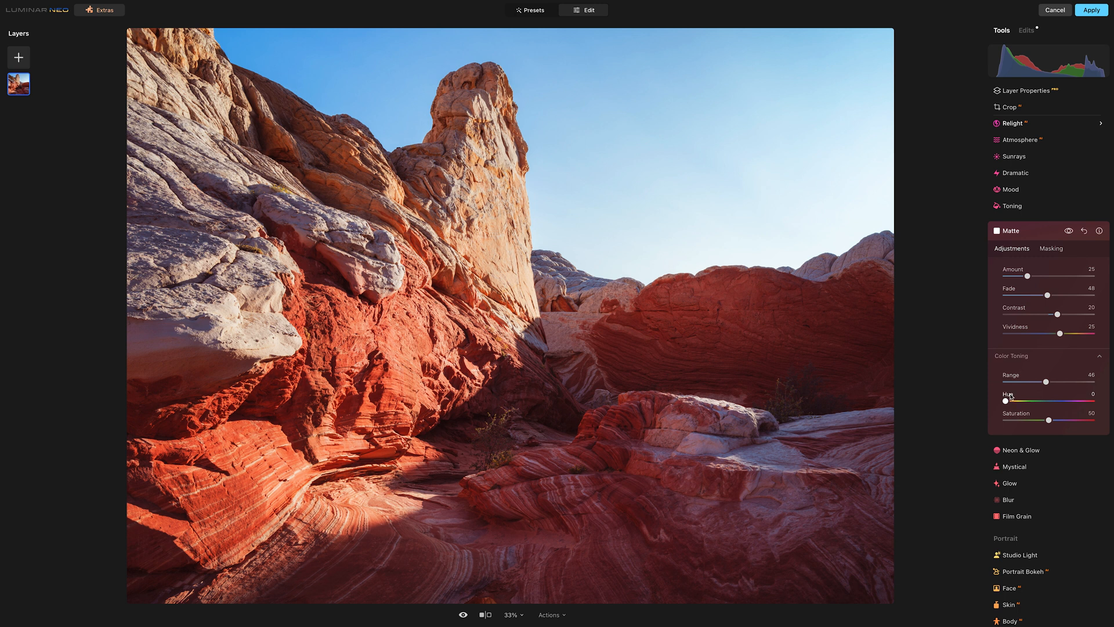
Adjust the Matte color toning Hue to 114 and widen its Range to 63
drag(1052, 382, 1042, 382)
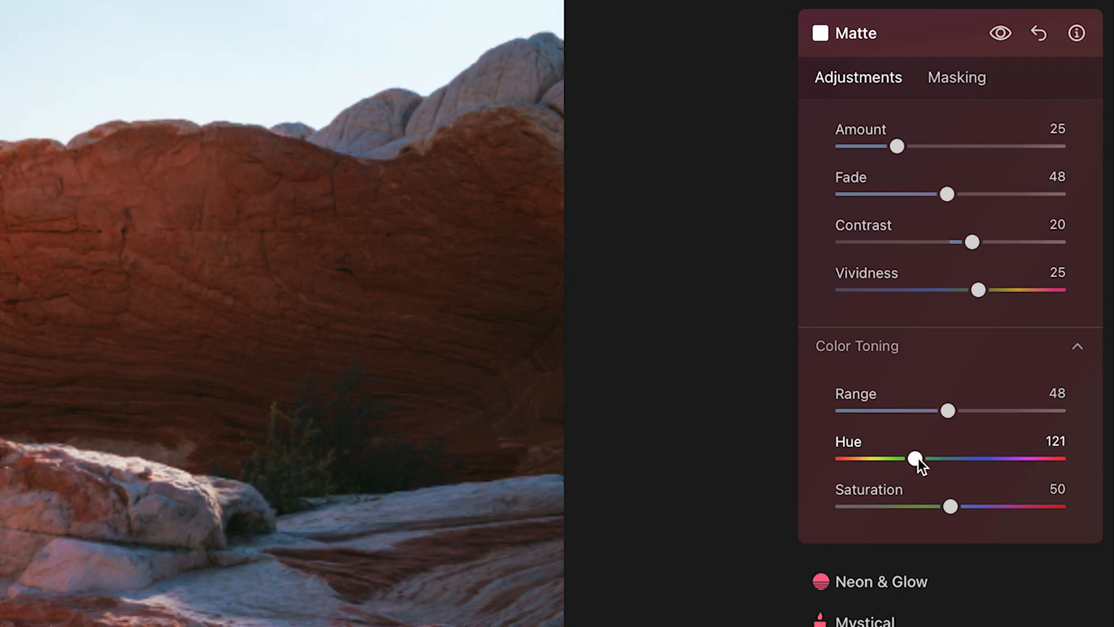
drag(916, 458, 918, 458)
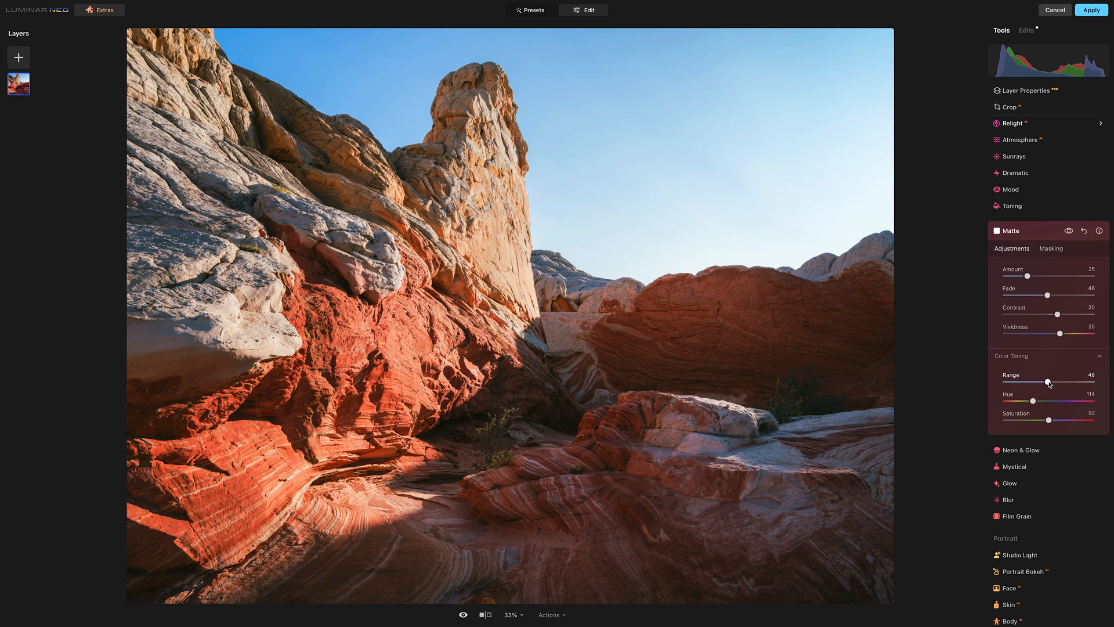
drag(1046, 381, 1050, 382)
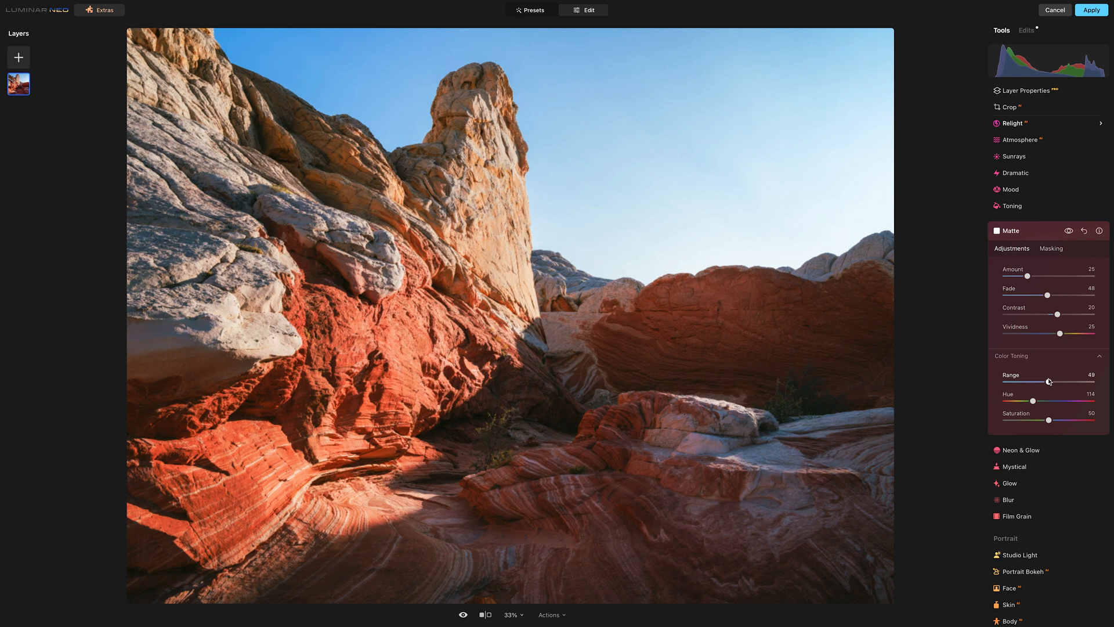
drag(1048, 382, 1054, 381)
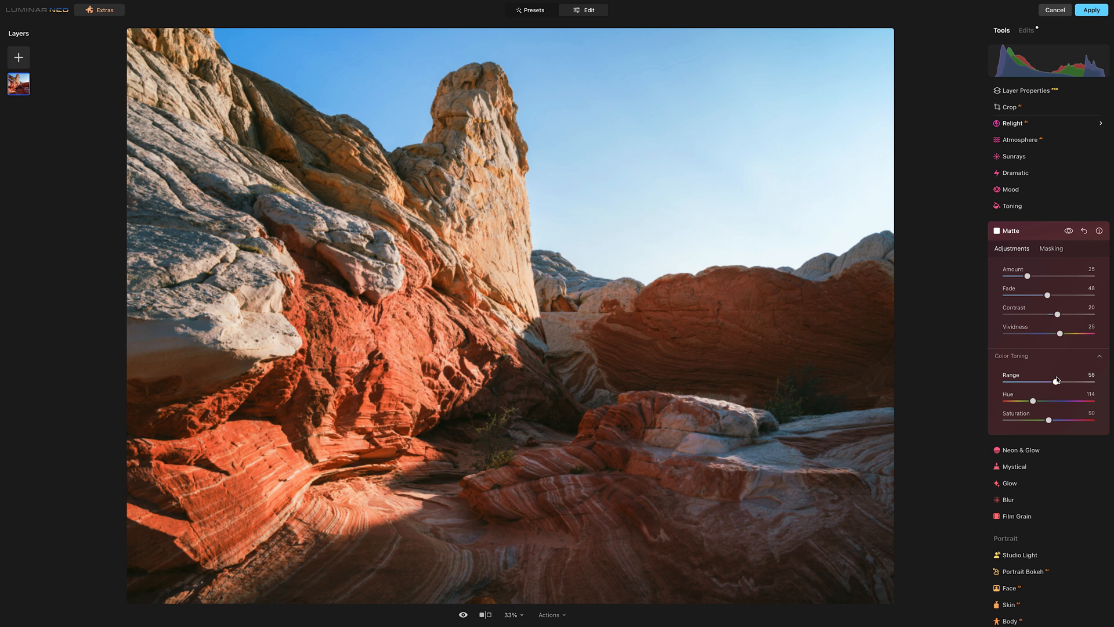
drag(1054, 381, 1060, 381)
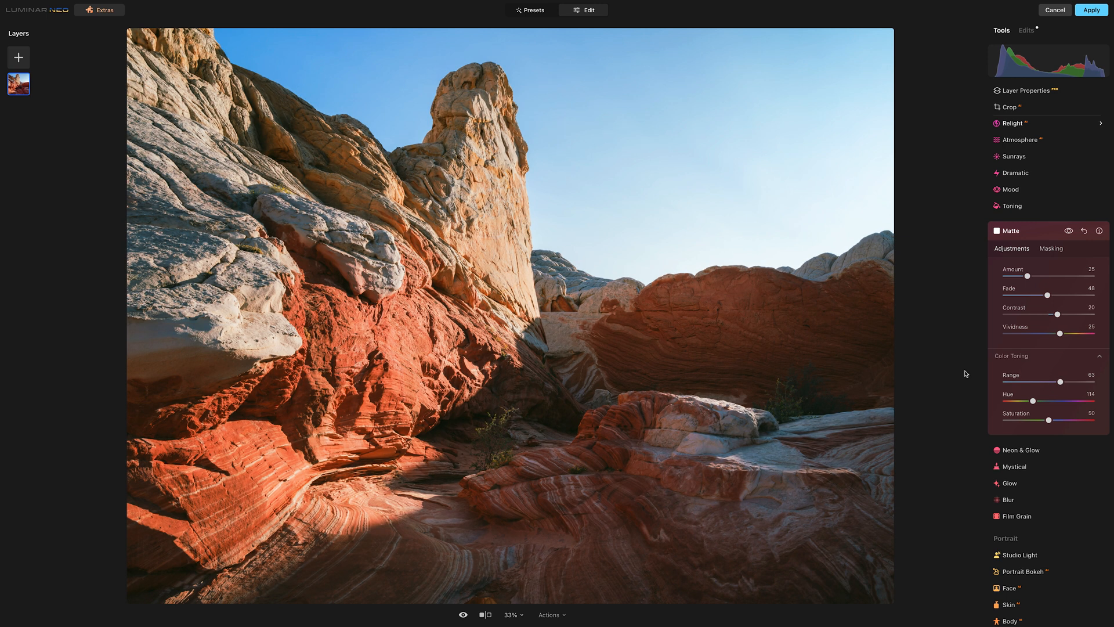
mouse_move(322, 513)
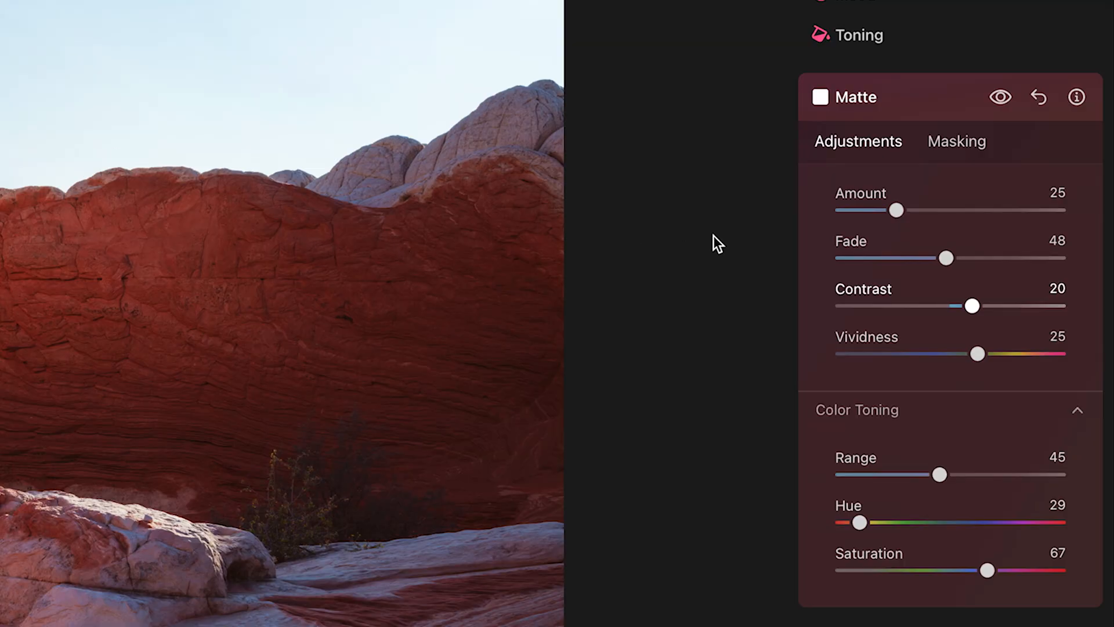
Drag Matte Contrast from 20 down below zero to -20
drag(972, 306, 968, 306)
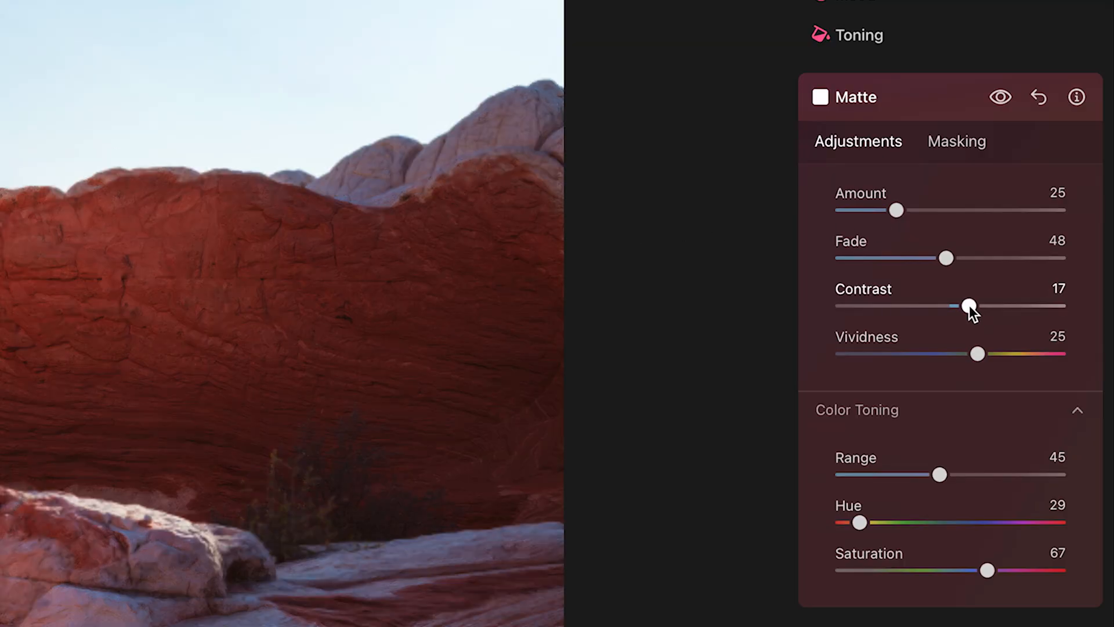
drag(966, 306, 945, 306)
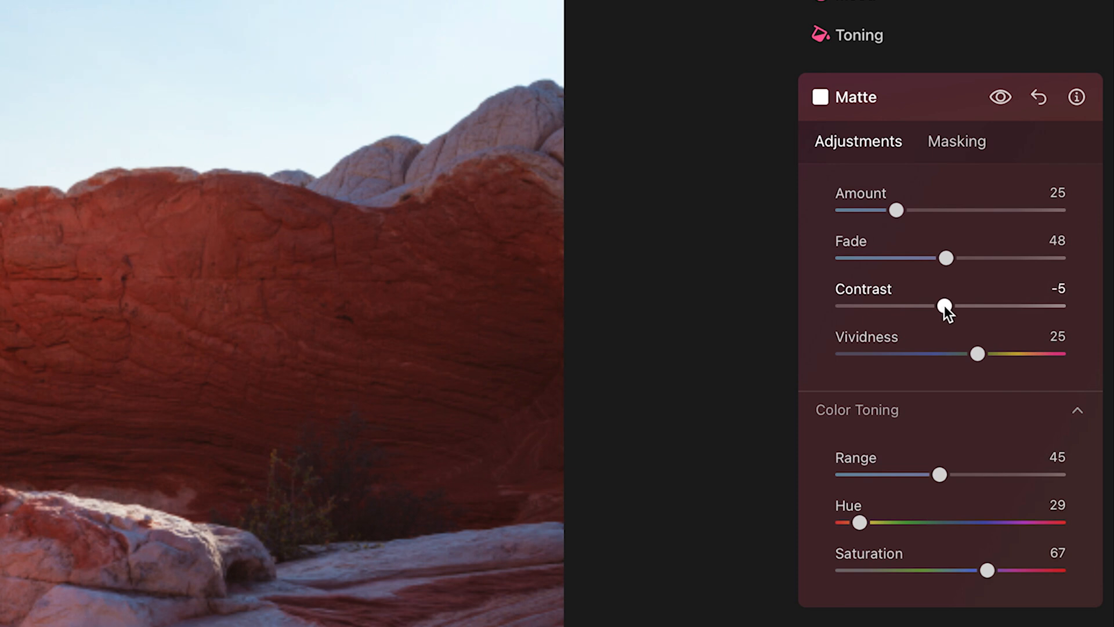
drag(945, 306, 929, 306)
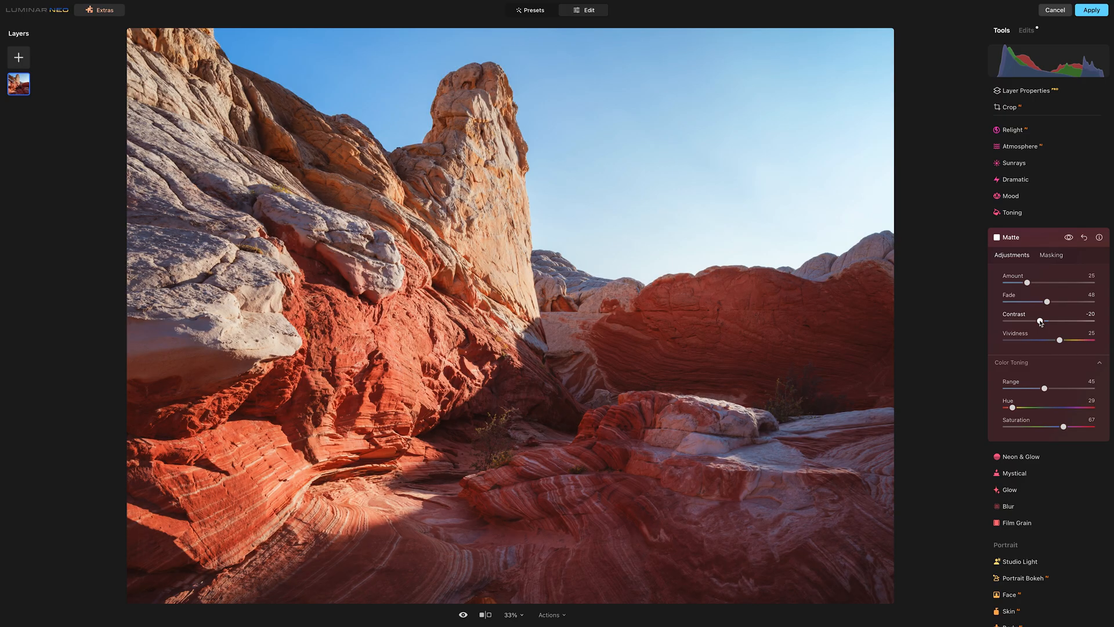
drag(1039, 320, 1035, 321)
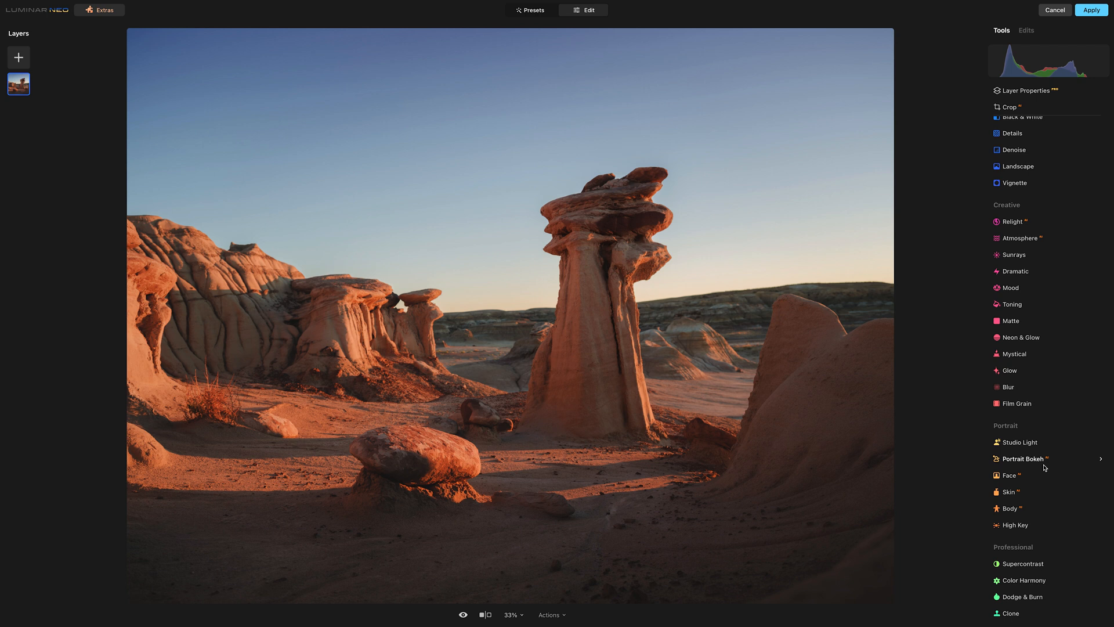
click(1014, 580)
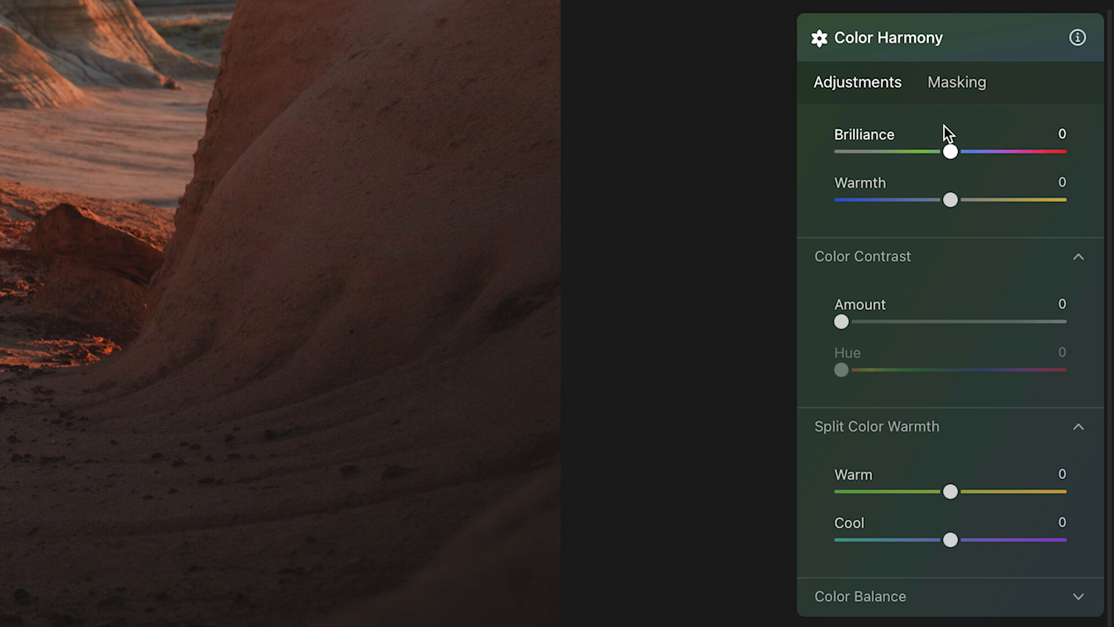
mouse_move(950, 202)
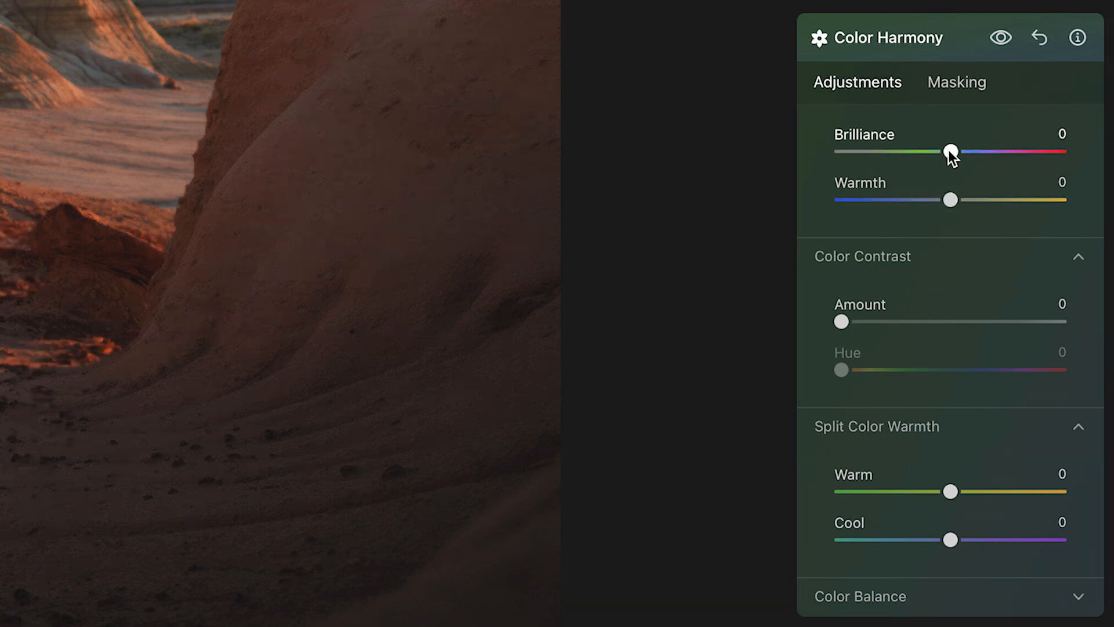
drag(950, 151, 959, 151)
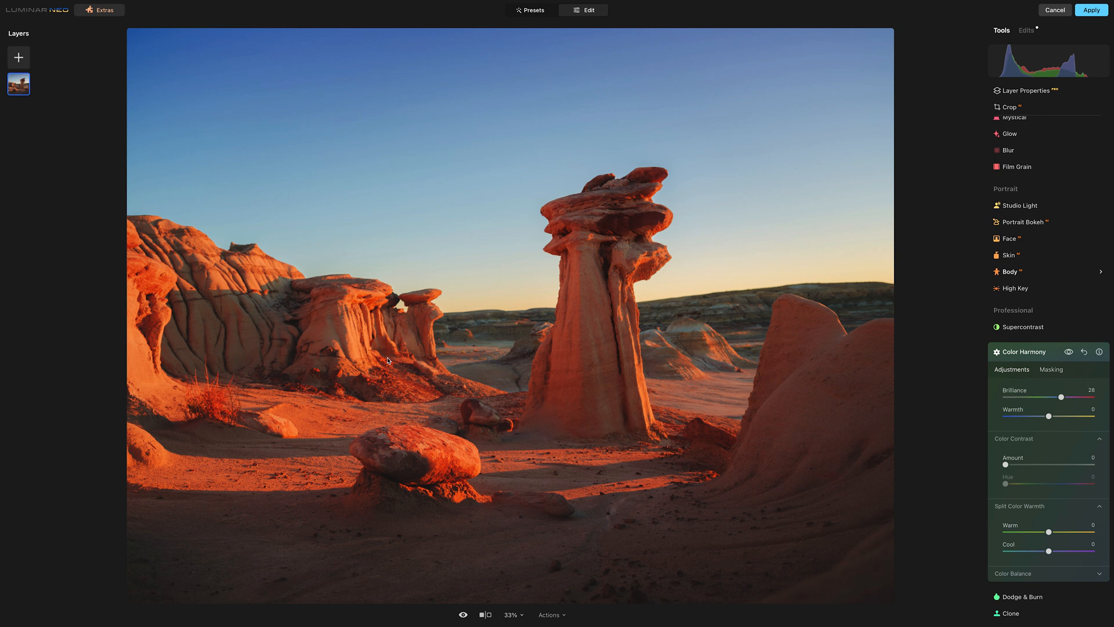
drag(1060, 397, 1047, 397)
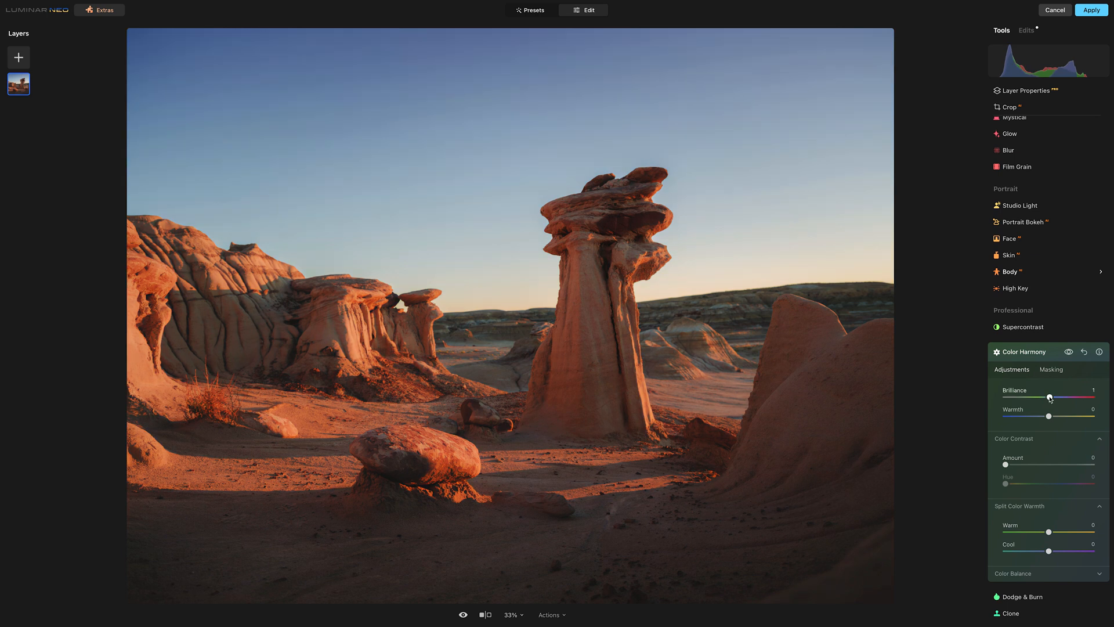
drag(1049, 397, 1057, 397)
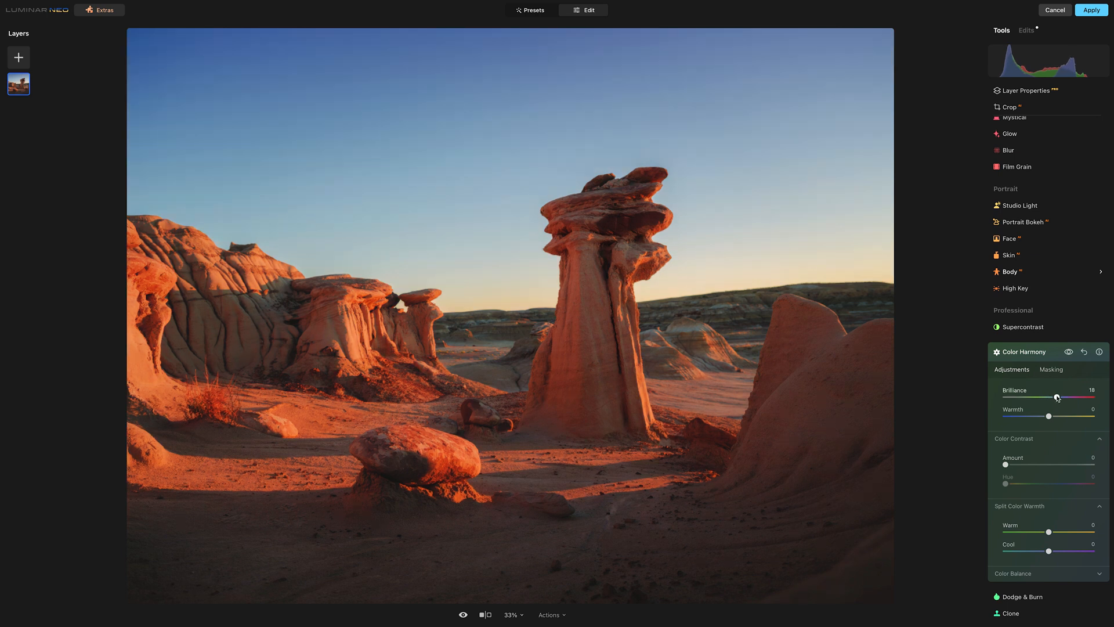
drag(1057, 396, 1062, 397)
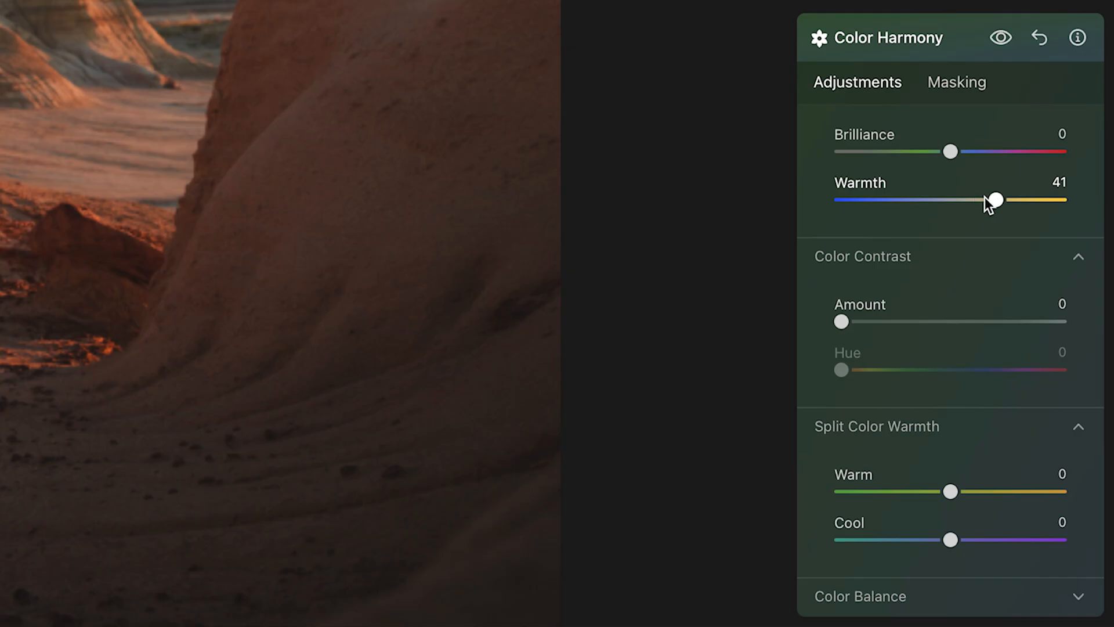
drag(995, 200, 981, 199)
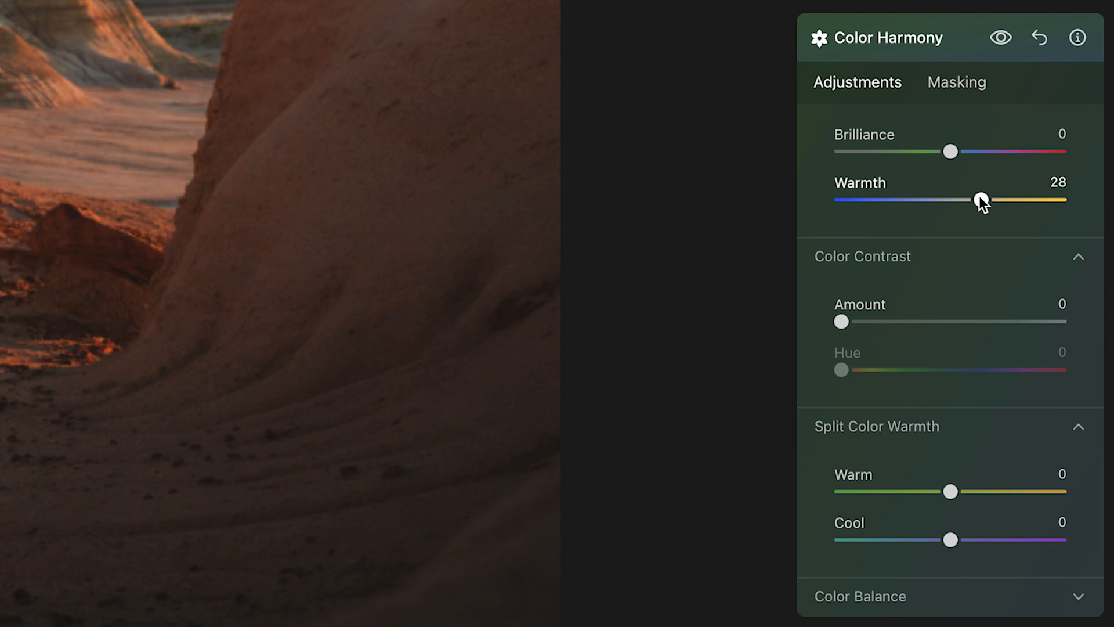
drag(981, 199, 994, 200)
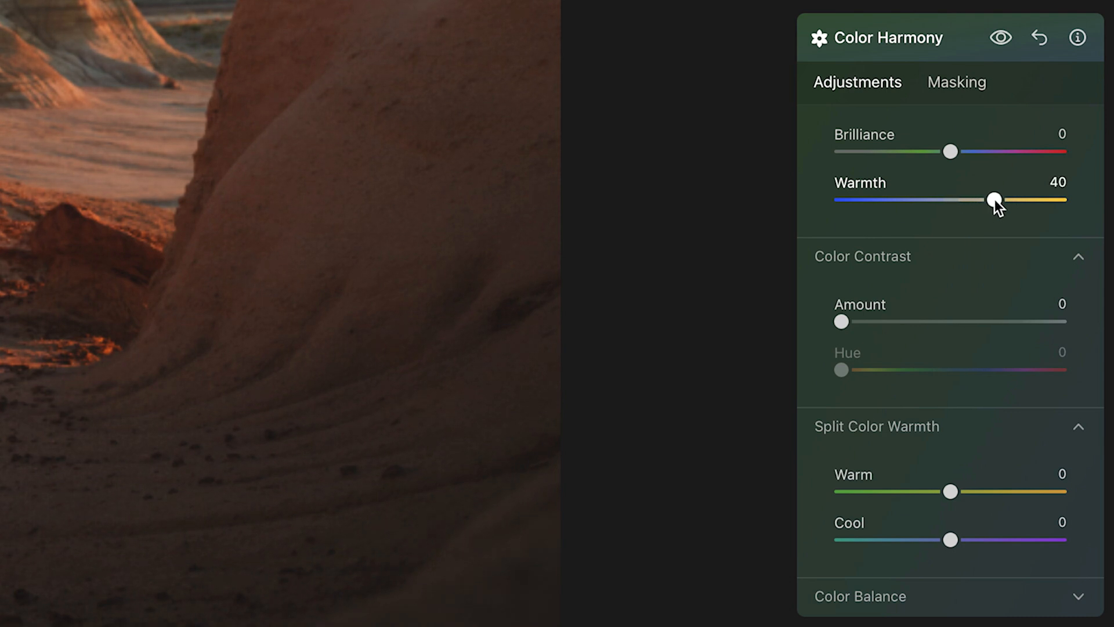
drag(995, 199, 1005, 200)
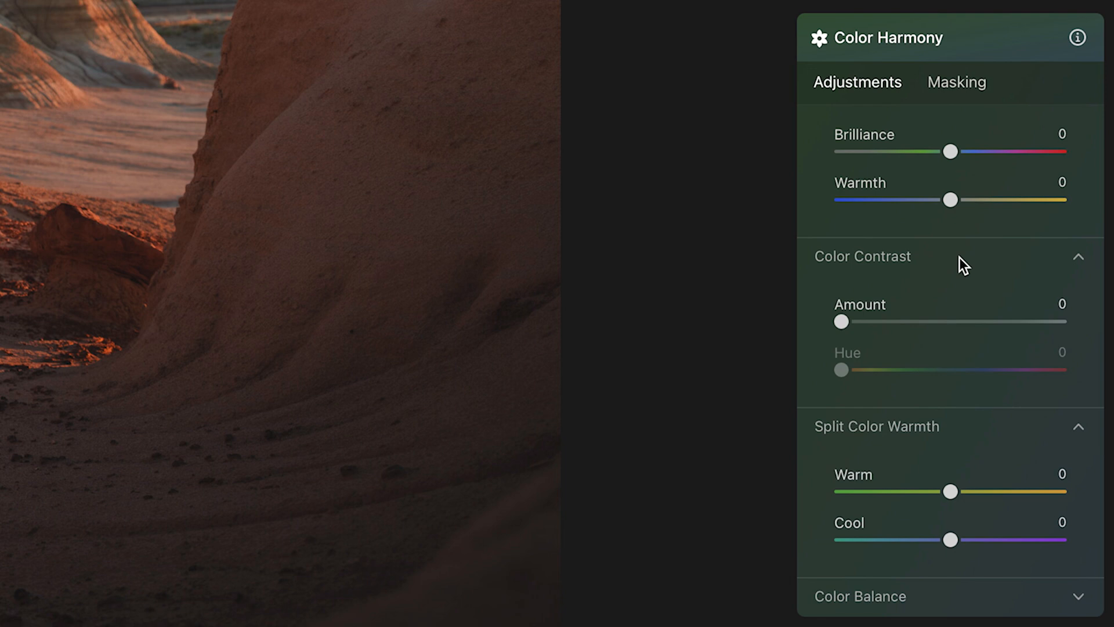
mouse_move(921, 271)
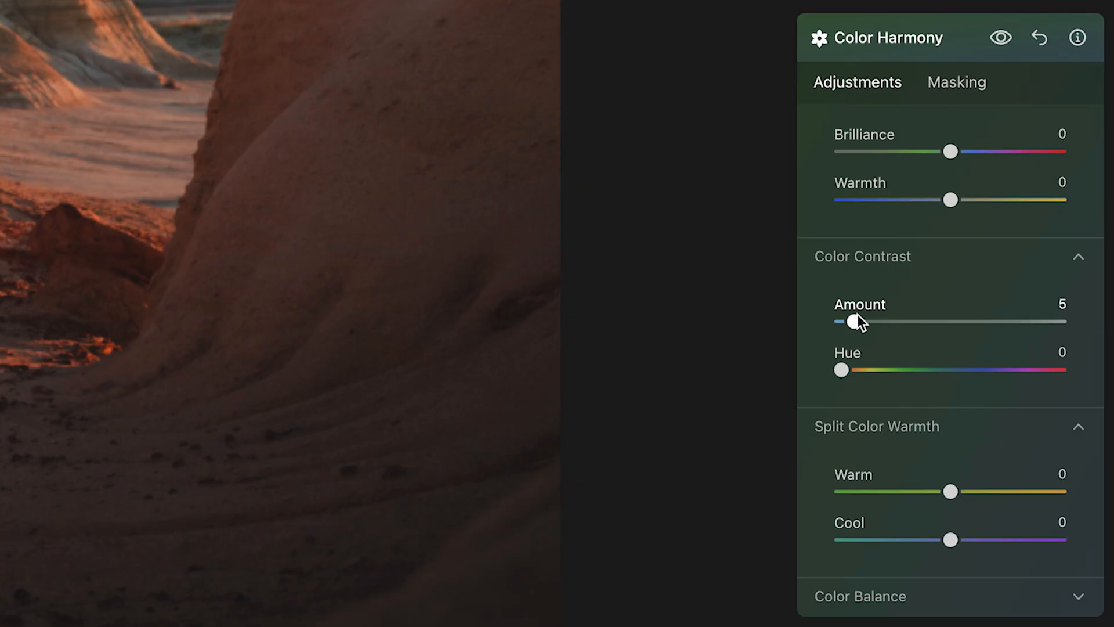
Raise Color Contrast Amount, test stronger values, then settle around 22 with Hue 20
drag(853, 321, 864, 321)
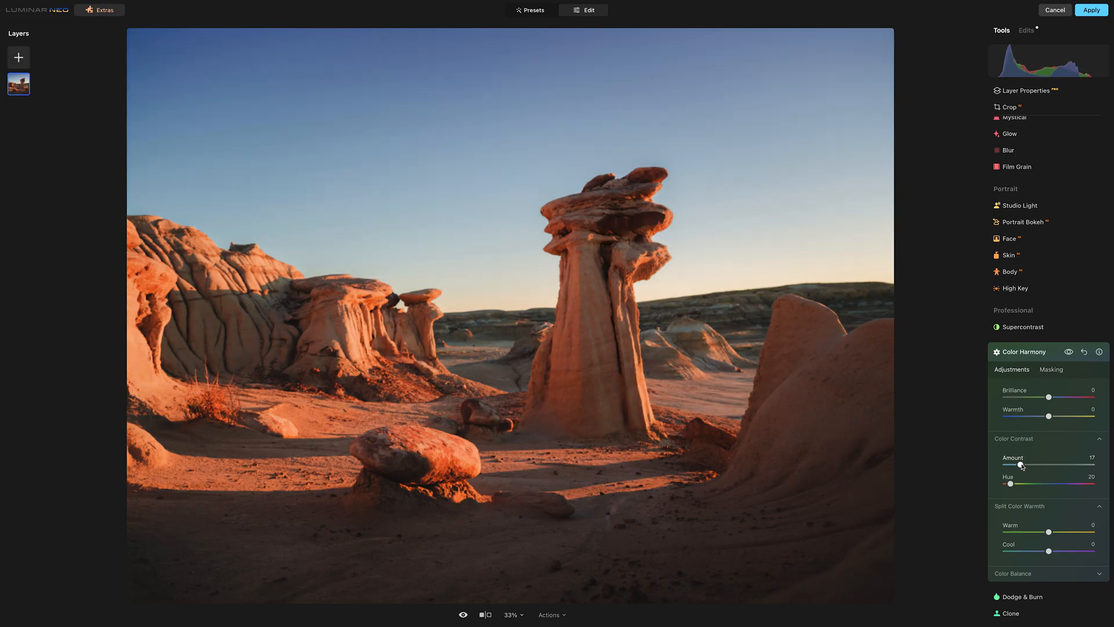
drag(1023, 464, 1019, 464)
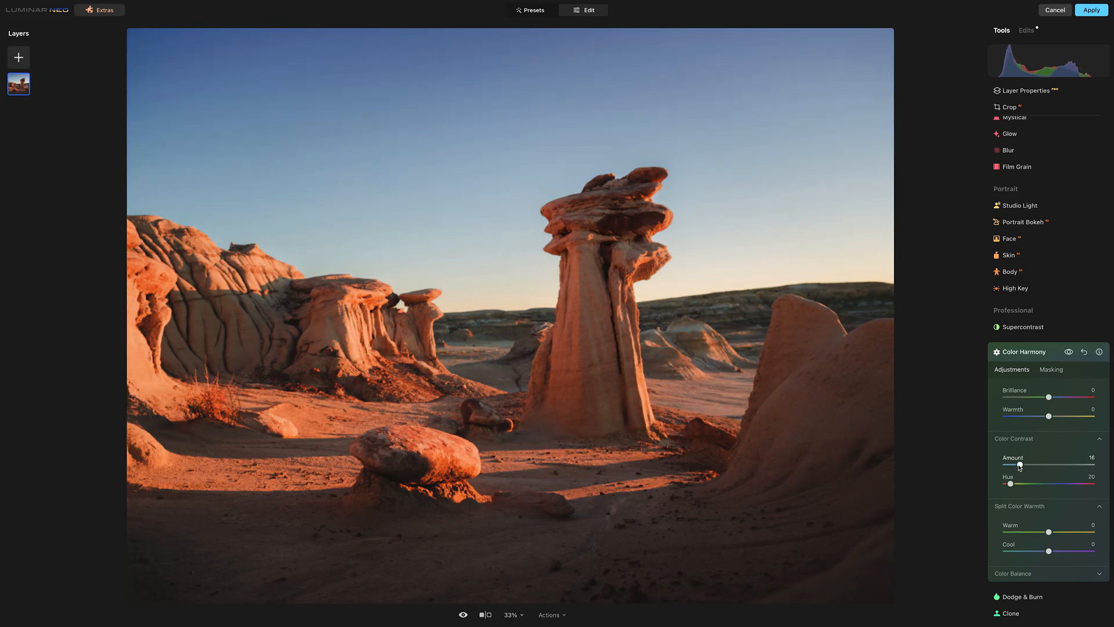
drag(1019, 464, 1025, 465)
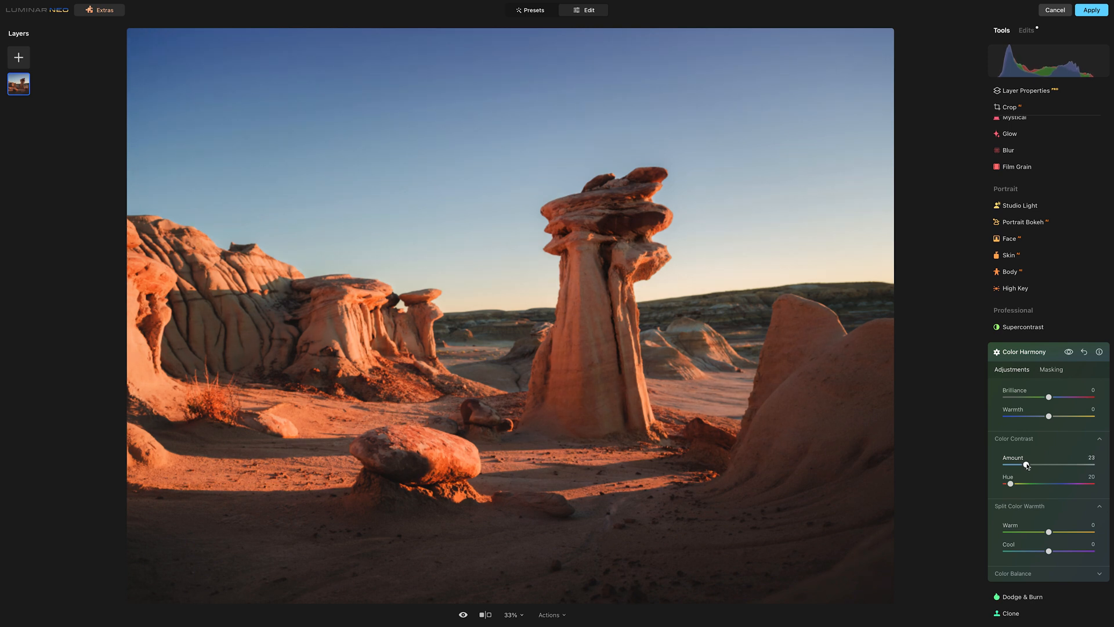
drag(1023, 465, 1027, 465)
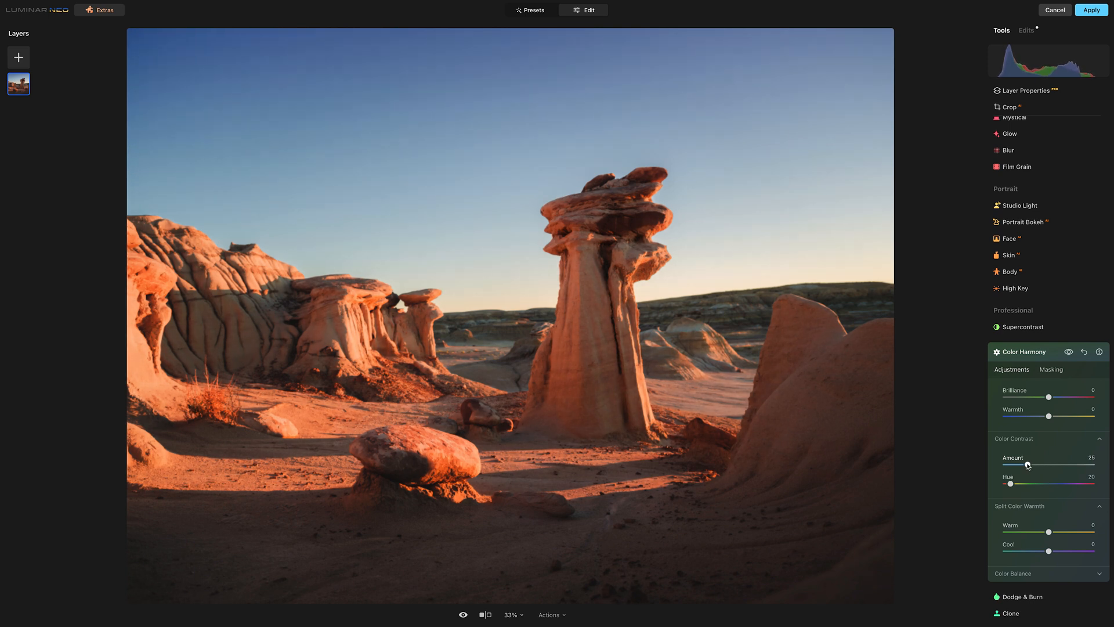
drag(1026, 465, 1030, 465)
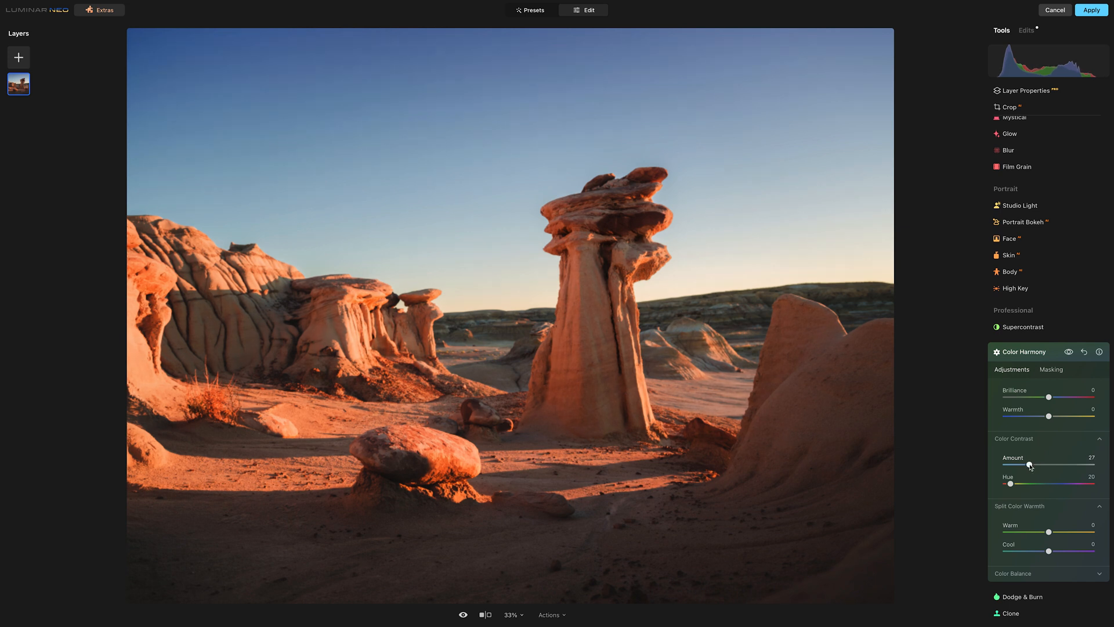
drag(1029, 465, 1057, 465)
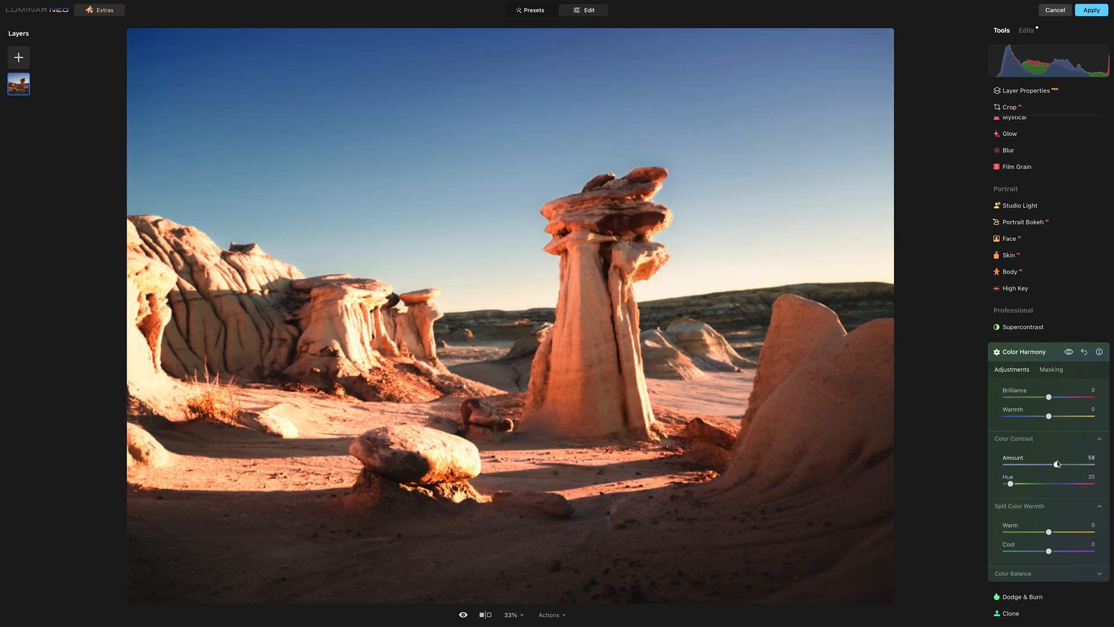
drag(1057, 464, 1053, 464)
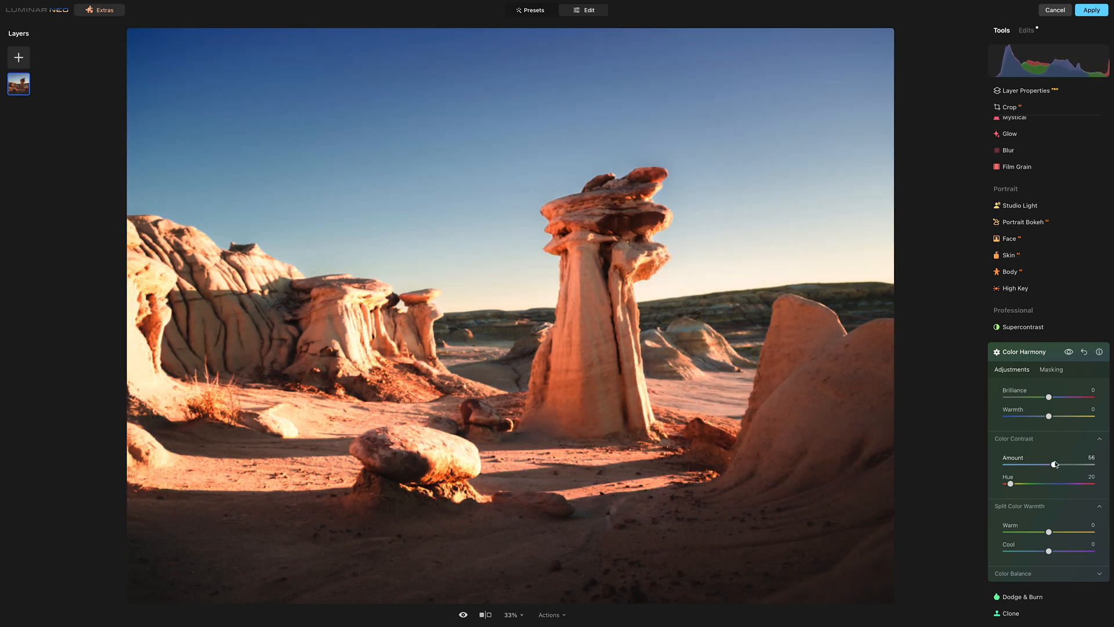
drag(1055, 464, 1052, 464)
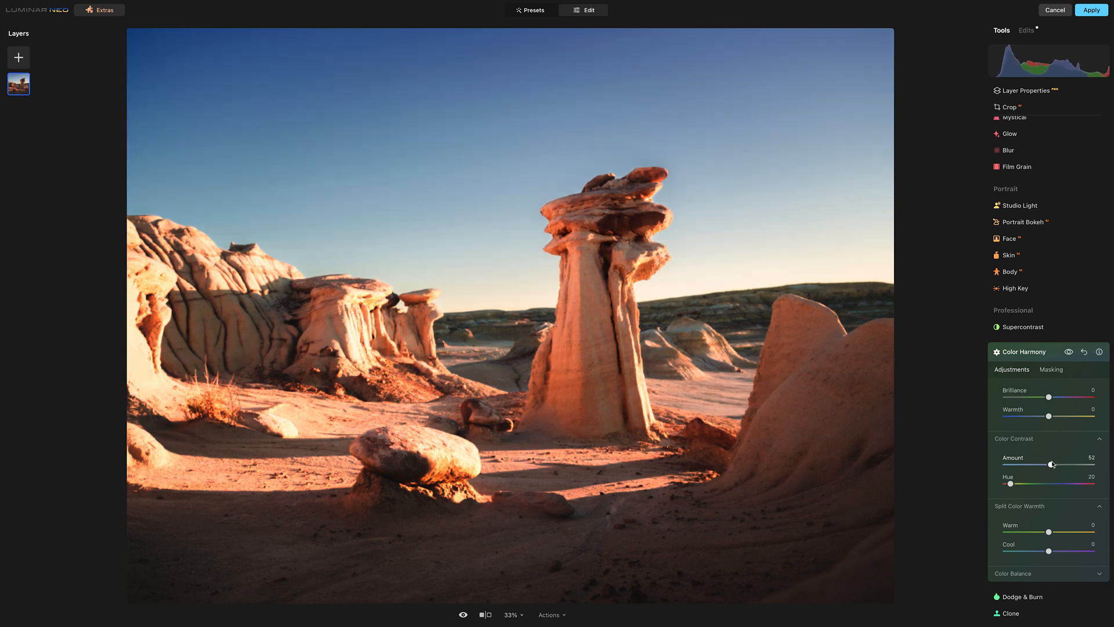
drag(1052, 464, 1054, 464)
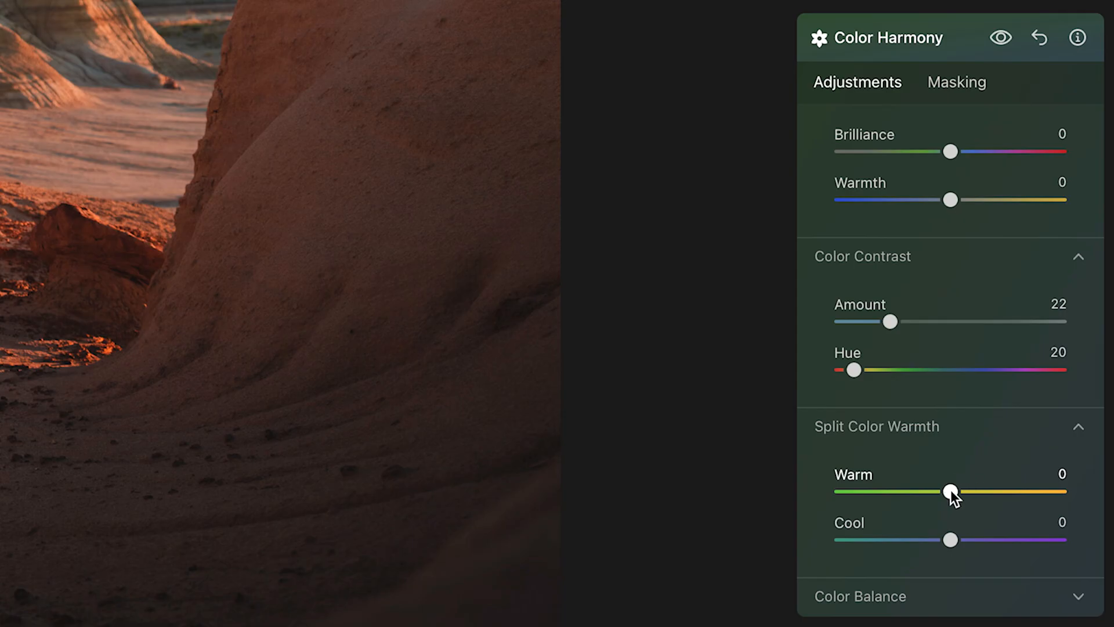
Set Split Color Warmth Warm to 15, expand Color Balance, and toggle Color Harmony to compare
drag(950, 491, 960, 491)
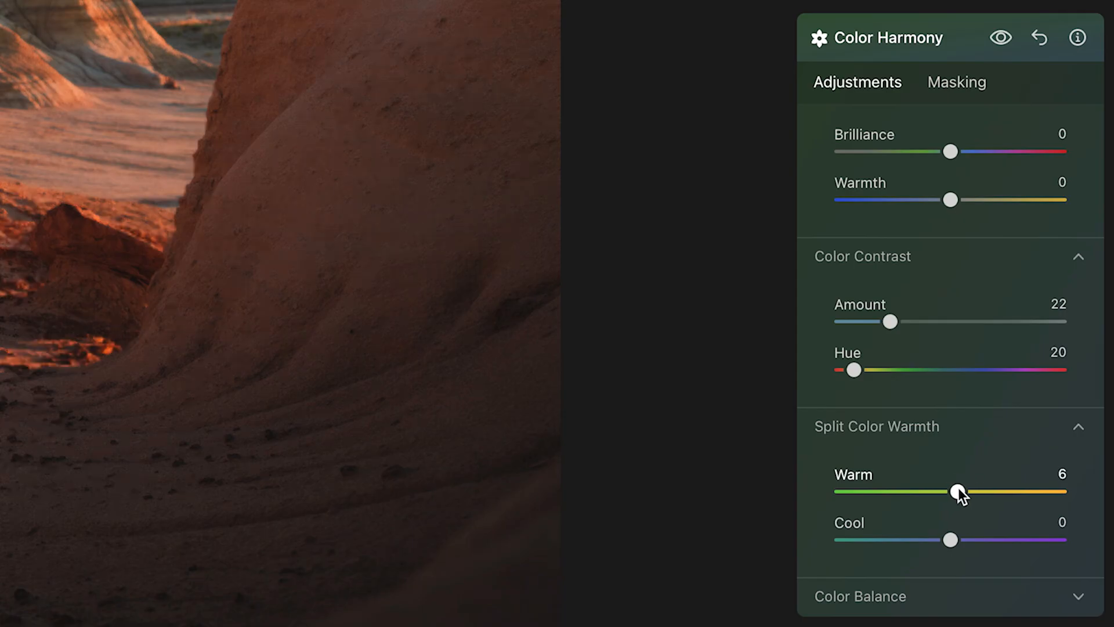
drag(958, 491, 972, 490)
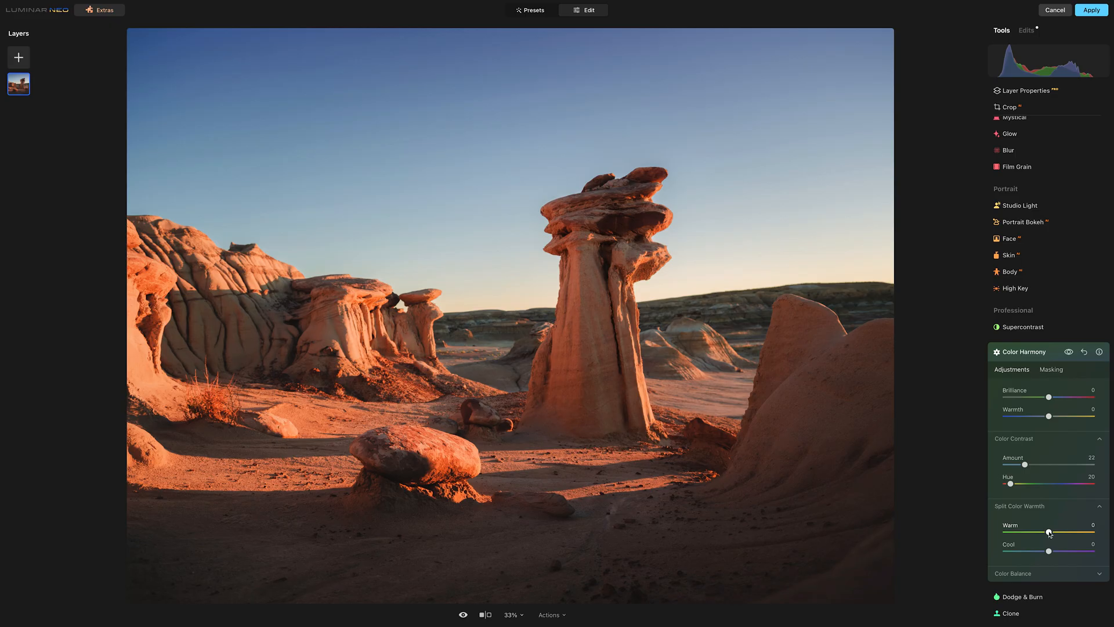
drag(1045, 532, 1051, 532)
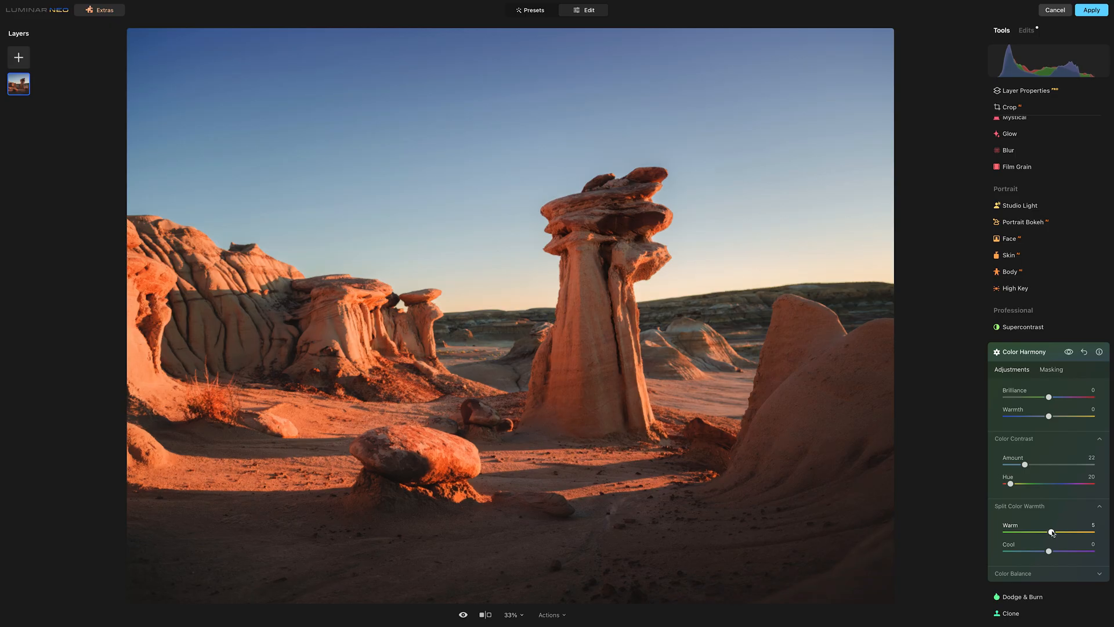
drag(1050, 531, 1057, 531)
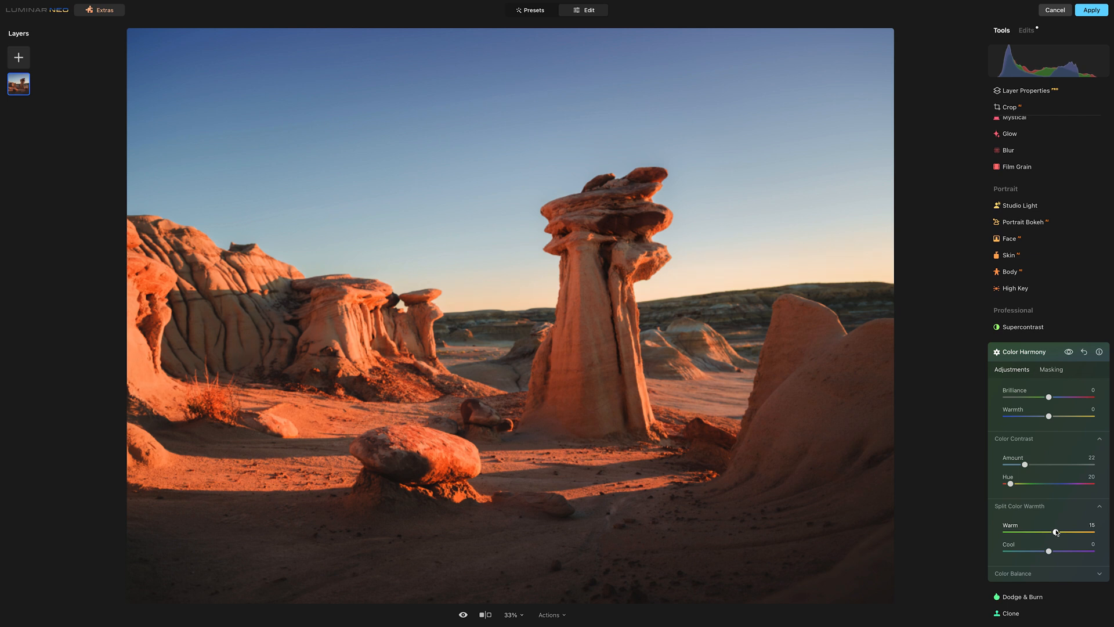
drag(1053, 532, 1057, 531)
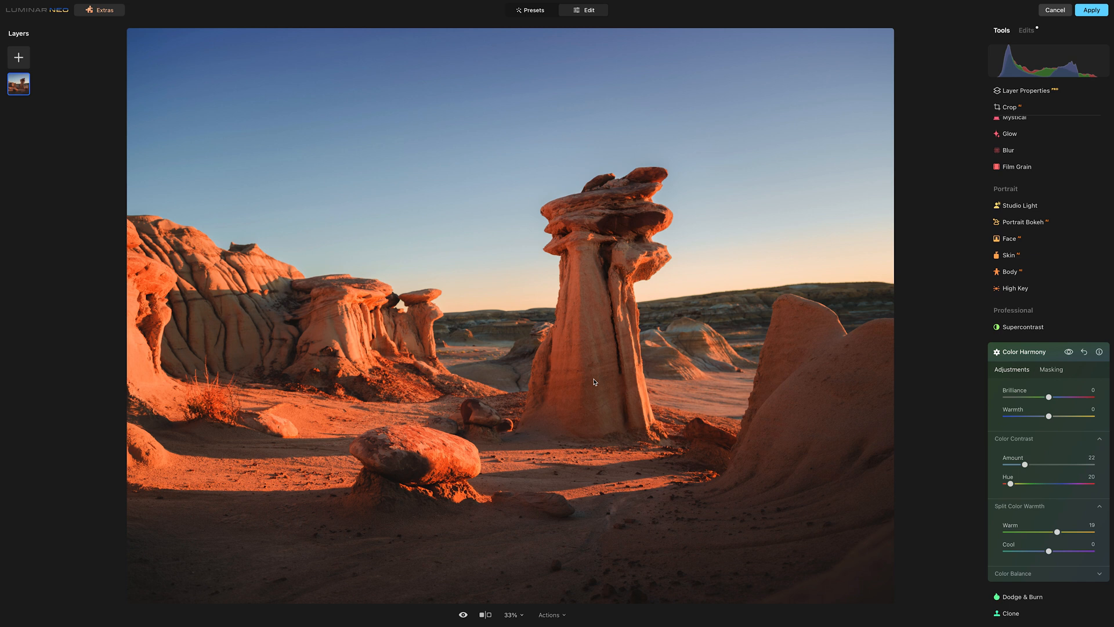
mouse_move(592, 393)
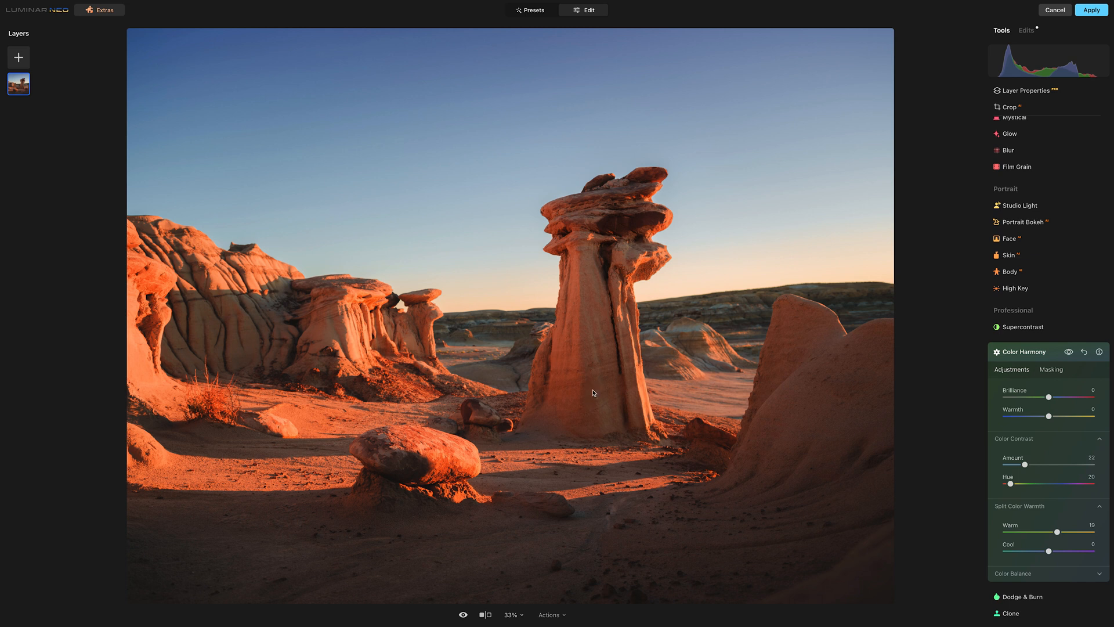
mouse_move(1059, 518)
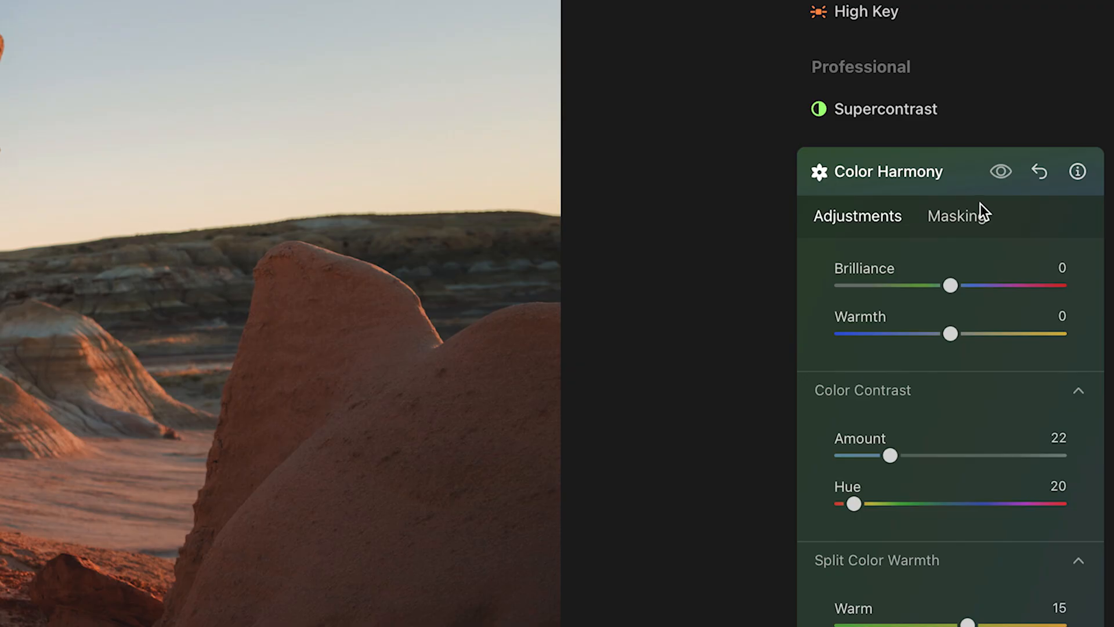
click(1000, 171)
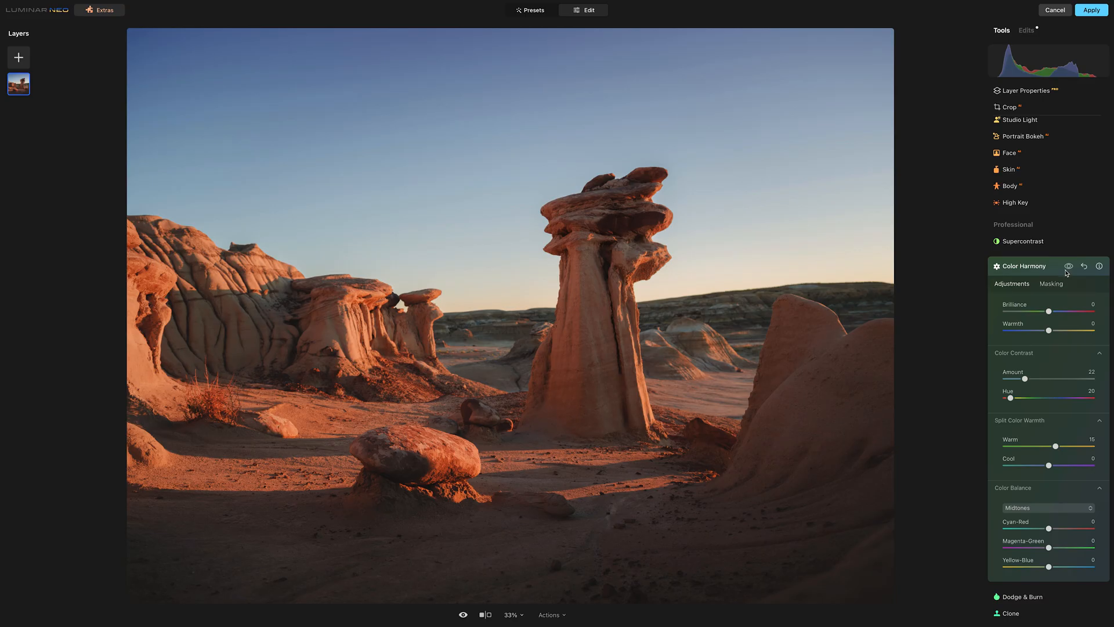
click(1068, 266)
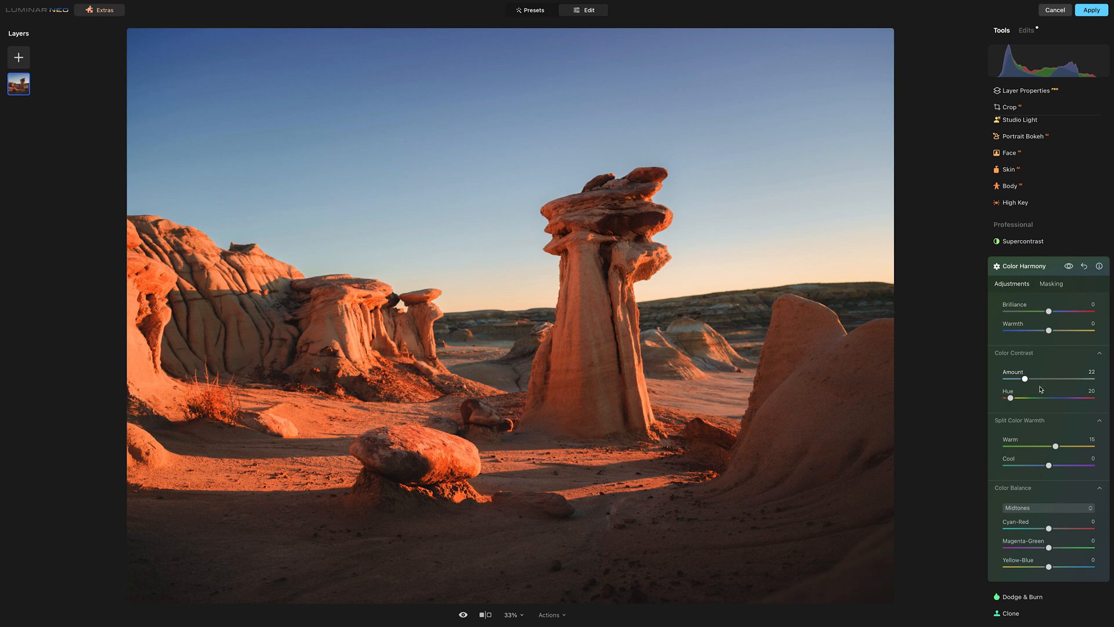
Lower Color Contrast to 17 and Warm split tone to 10, then compare before/after
drag(1028, 379, 1023, 379)
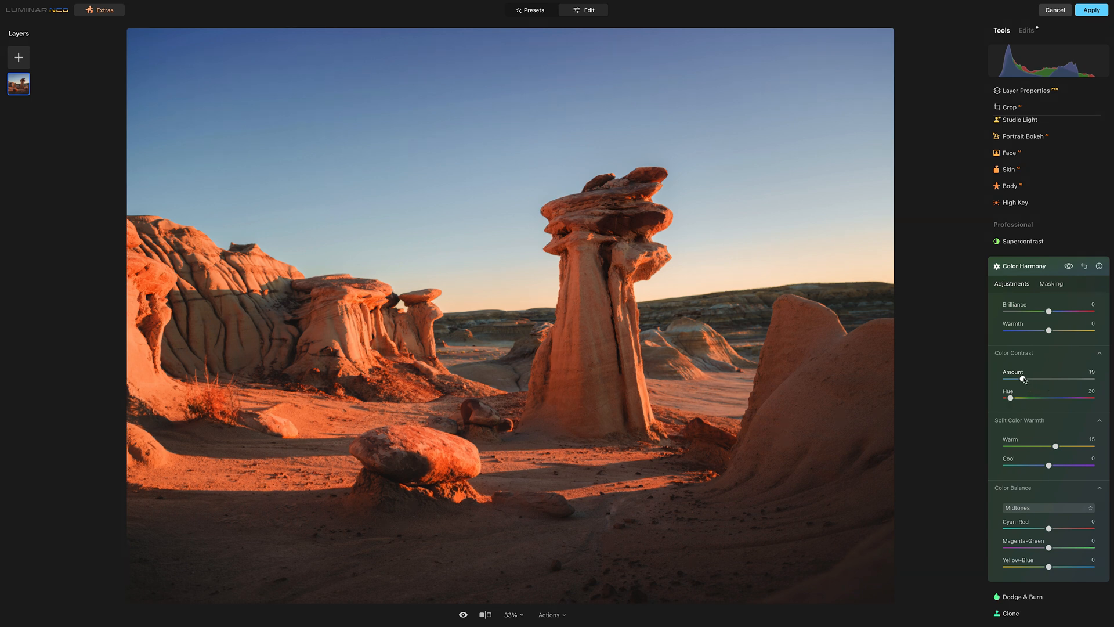
drag(1022, 379, 1017, 379)
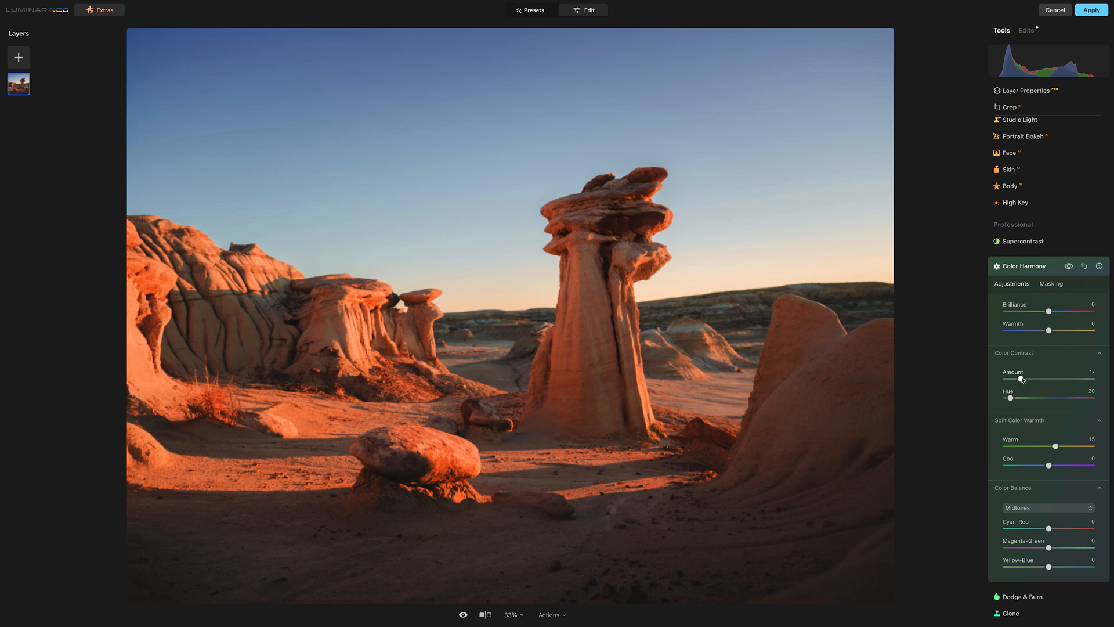
drag(1056, 446, 1052, 446)
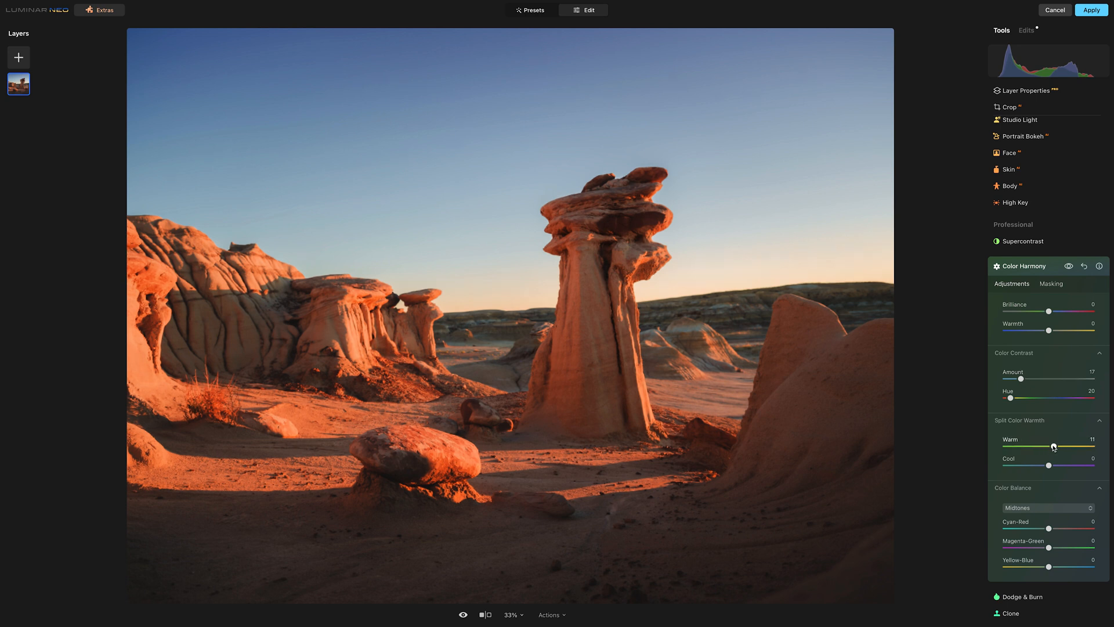
drag(1070, 446, 1066, 446)
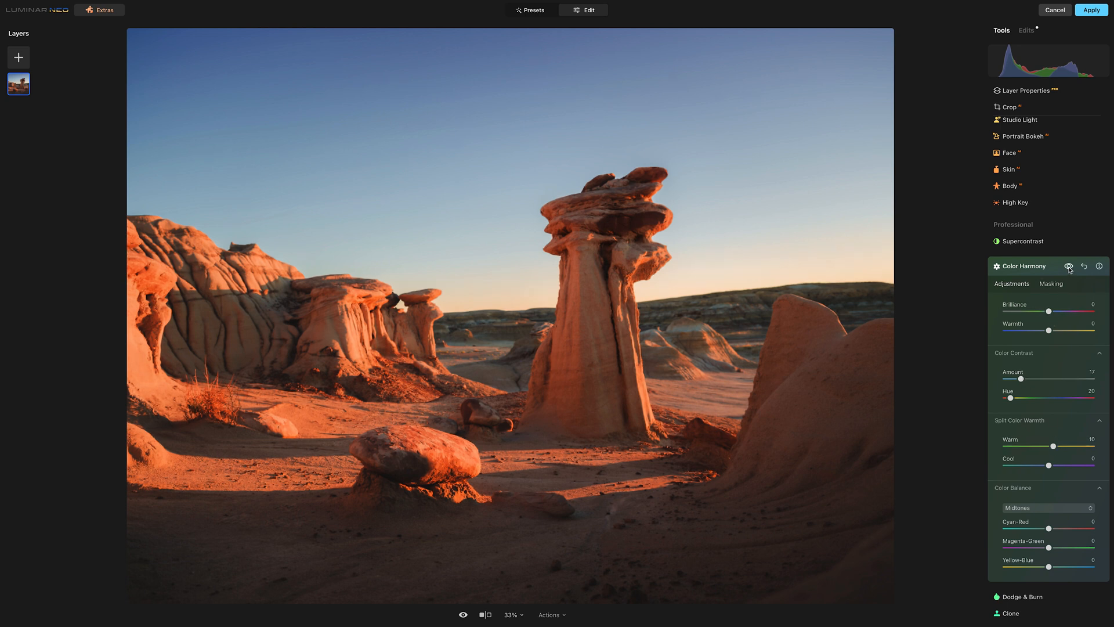
click(1068, 265)
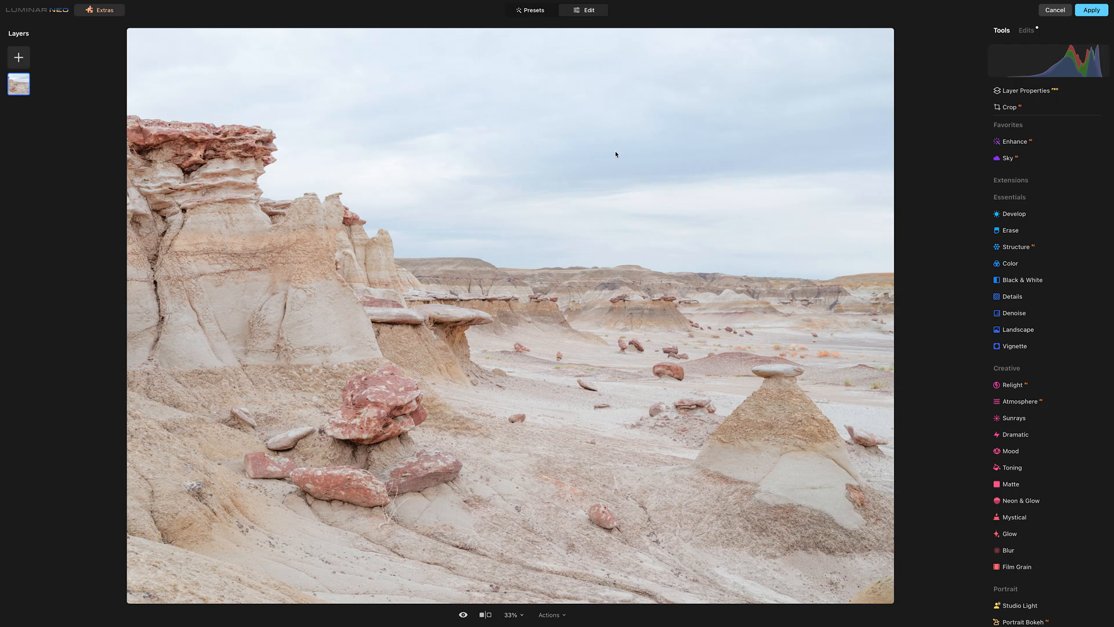
Expand Atmosphere under Creative to reveal its Fog, Layered Fog, Mist and Haze modes
click(1019, 401)
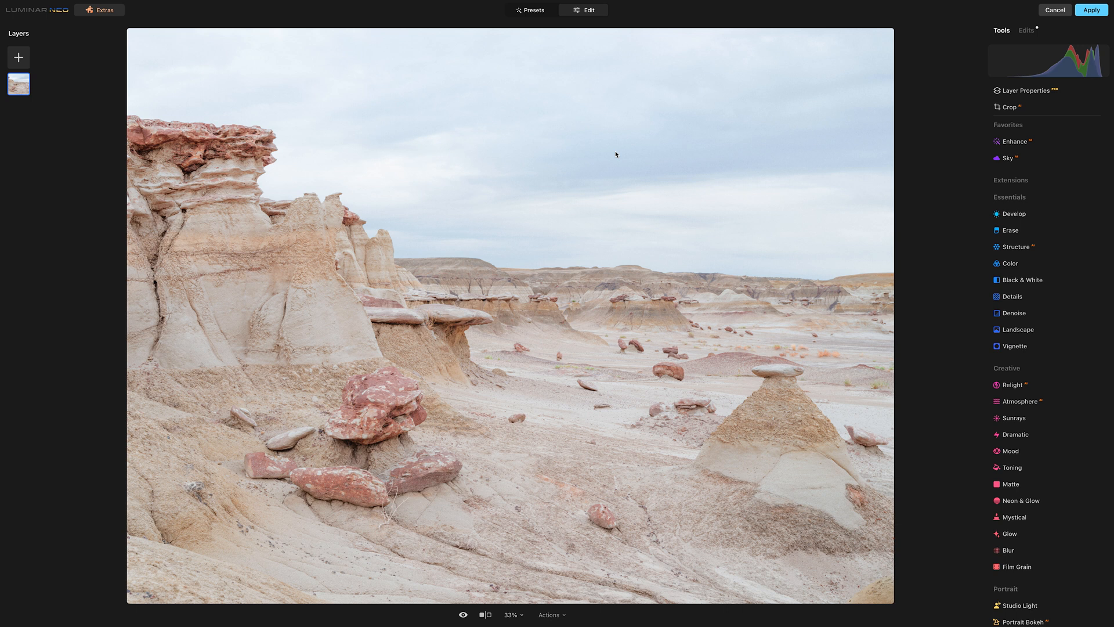
mouse_move(575, 150)
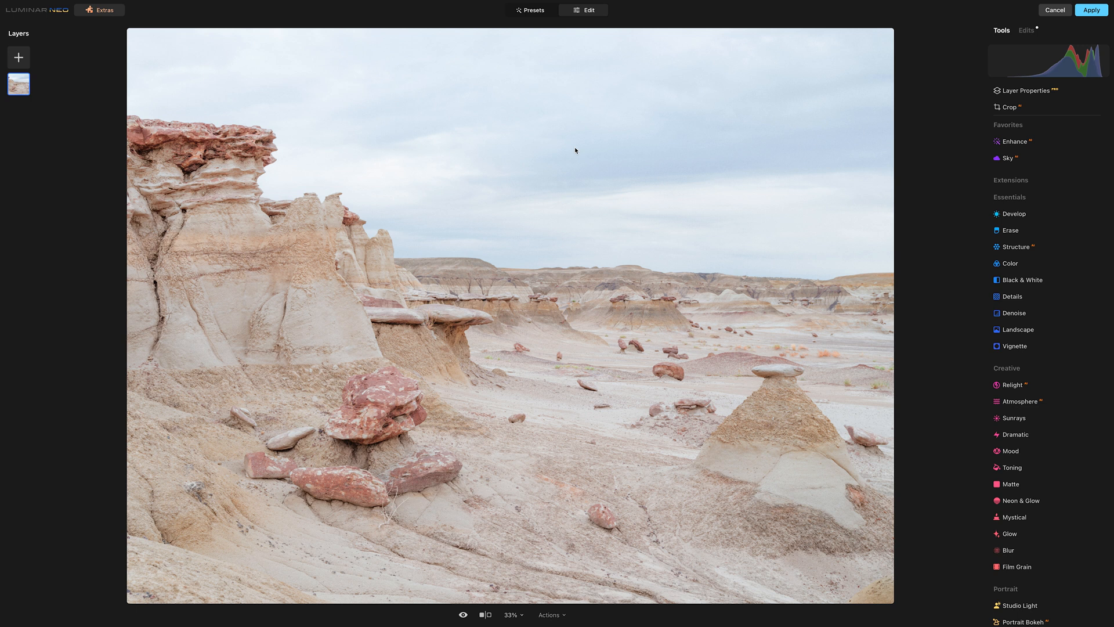
mouse_move(750, 318)
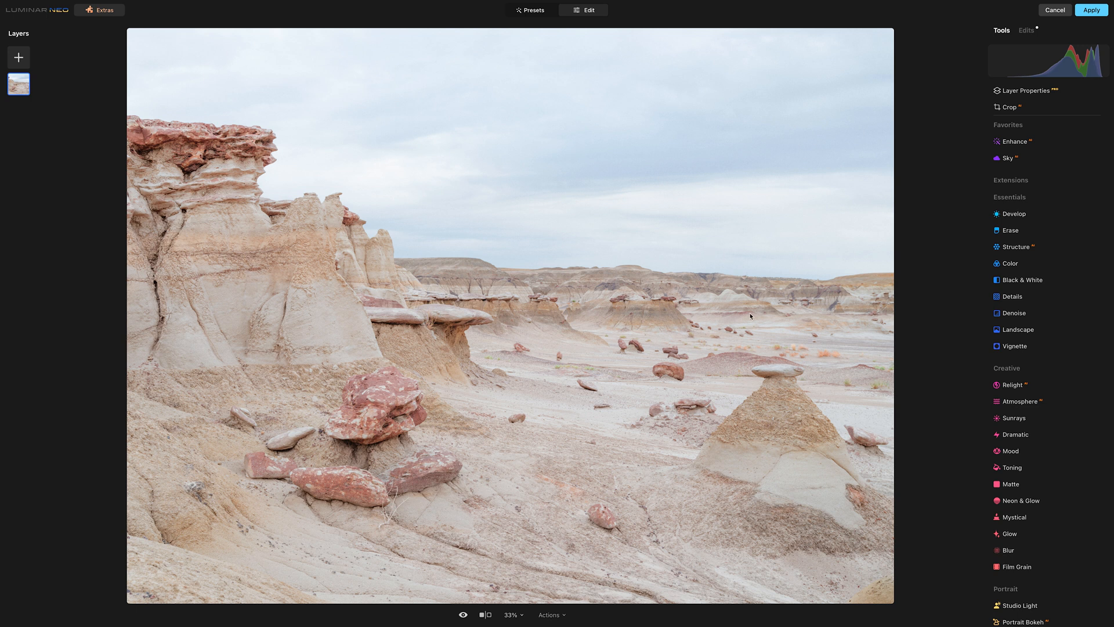
mouse_move(1022, 280)
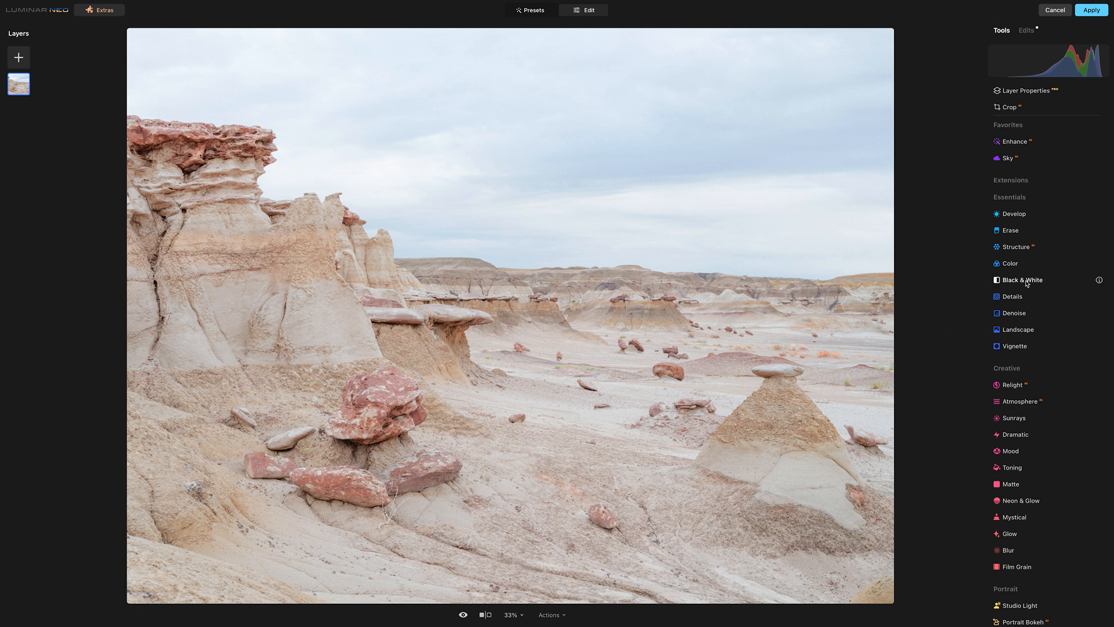
click(1022, 279)
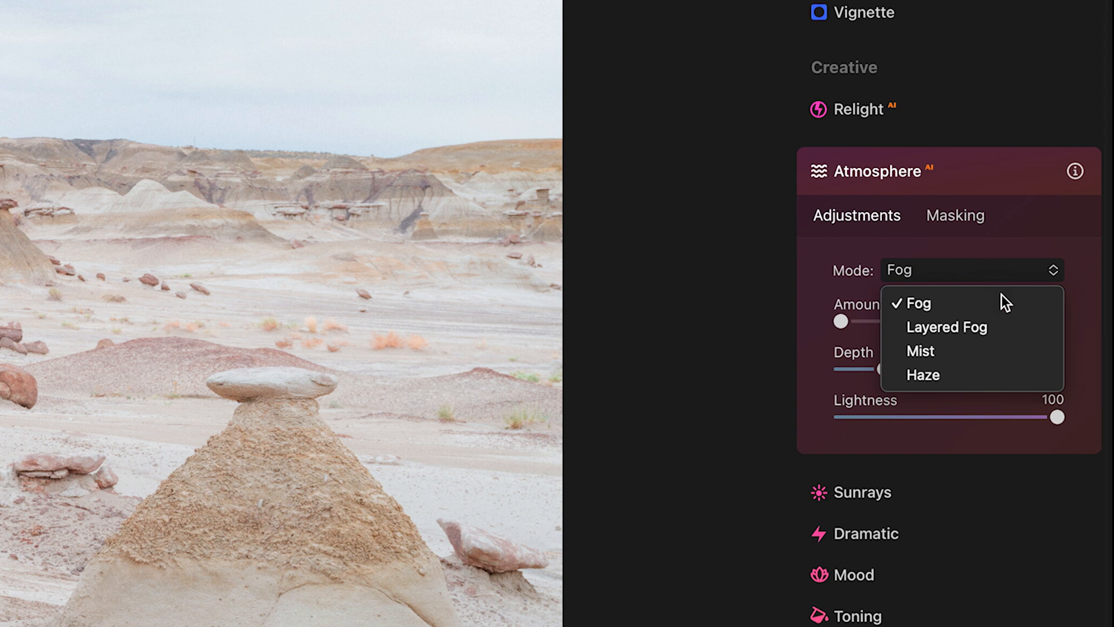
mouse_move(1005, 340)
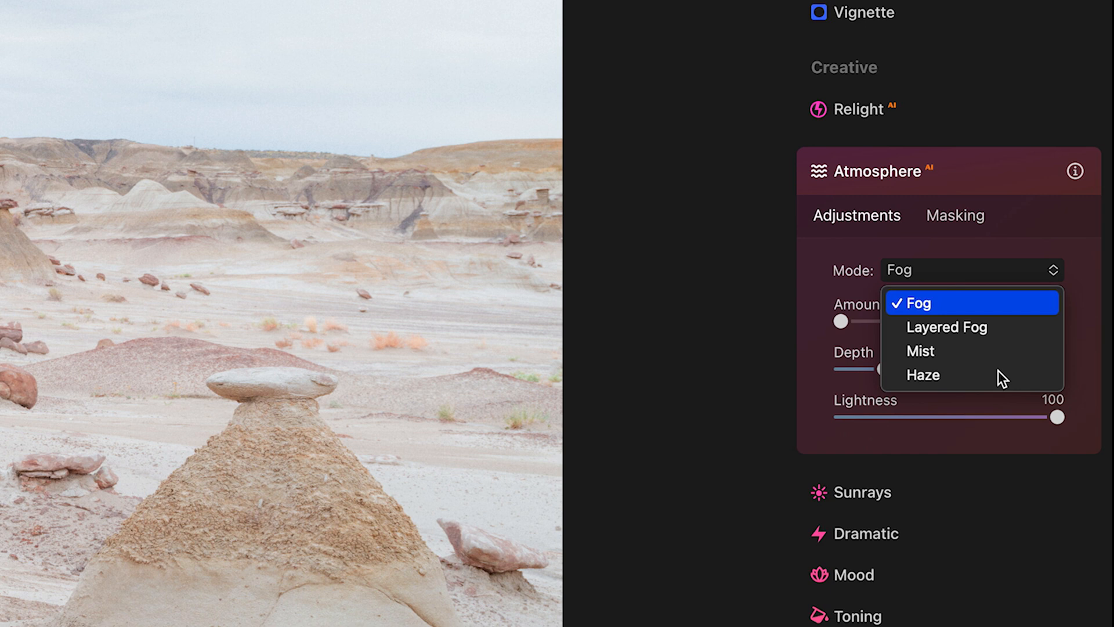
mouse_move(995, 351)
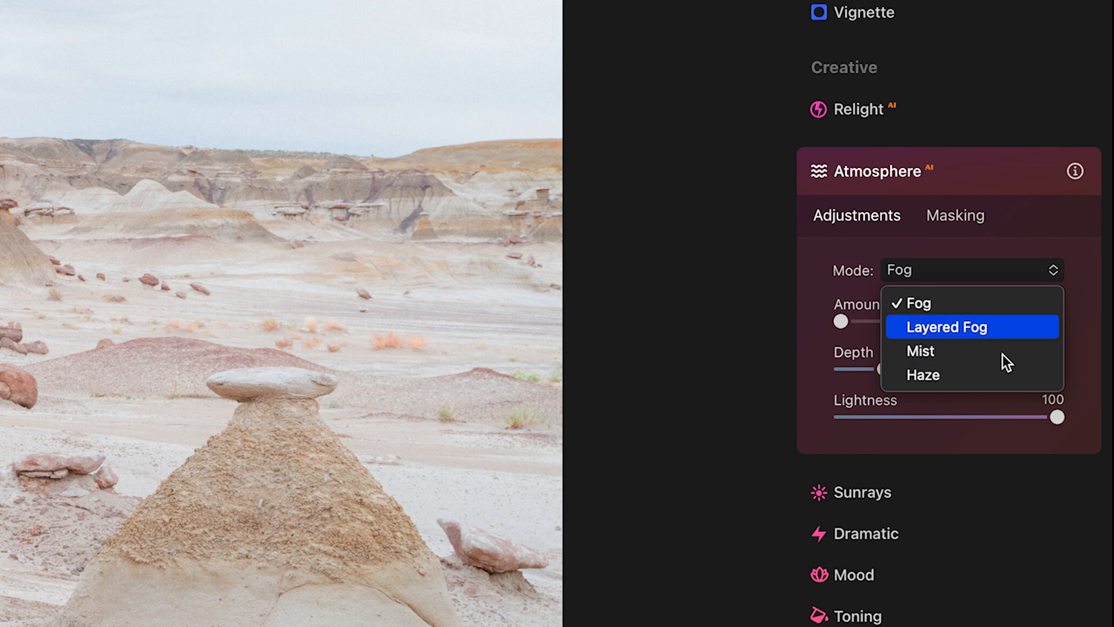
mouse_move(1004, 360)
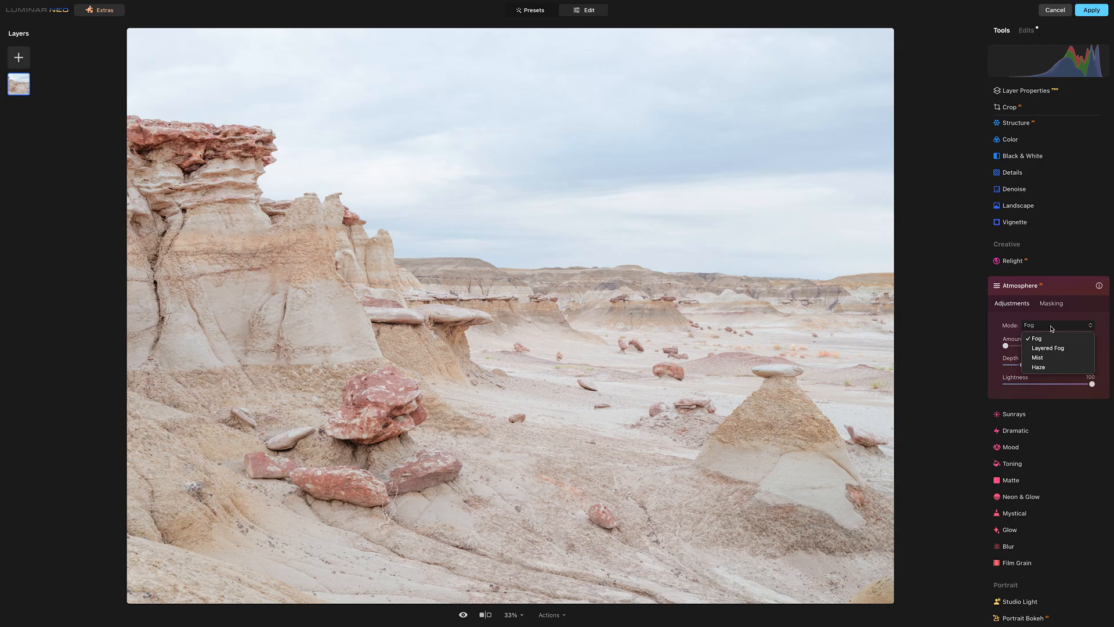
mouse_move(1064, 331)
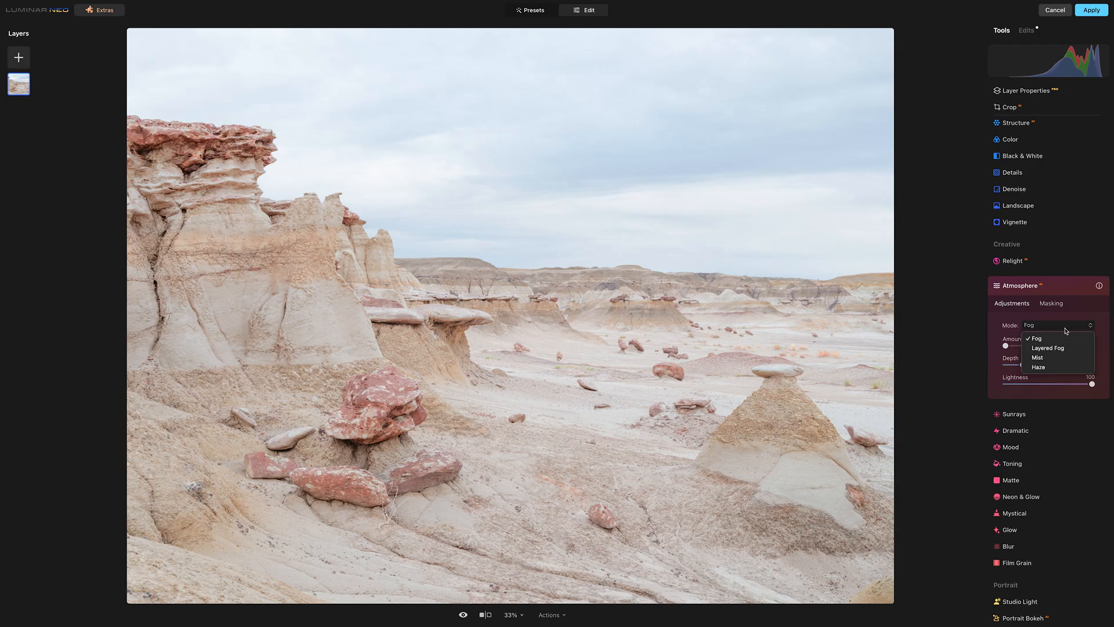
Keep Fog mode and raise the fog Amount gradually to about 41
click(1035, 338)
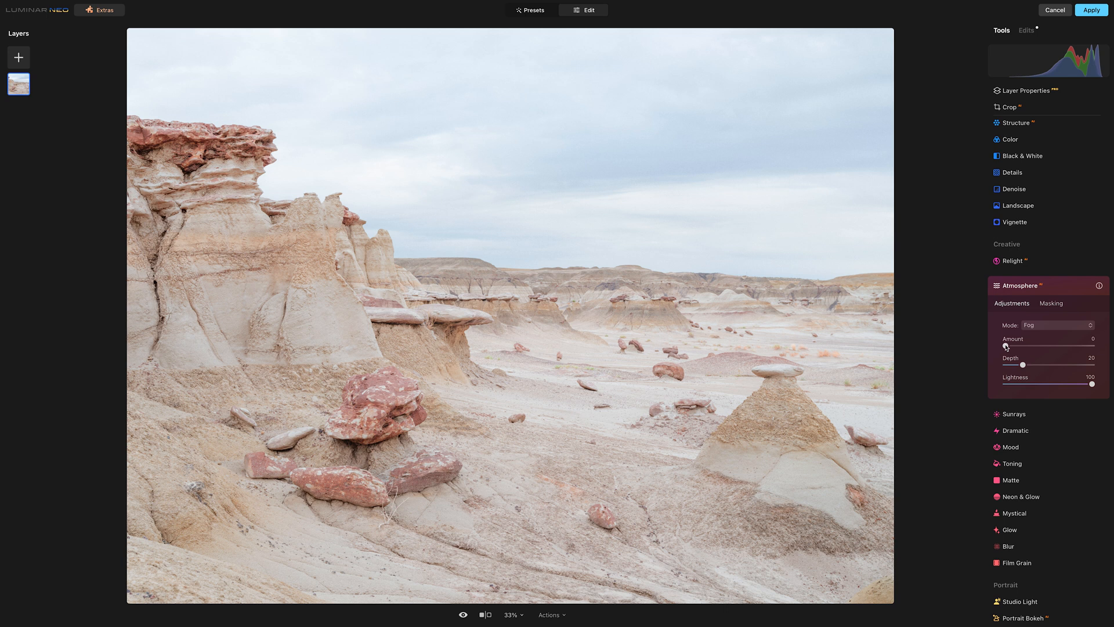
drag(1004, 347, 1024, 347)
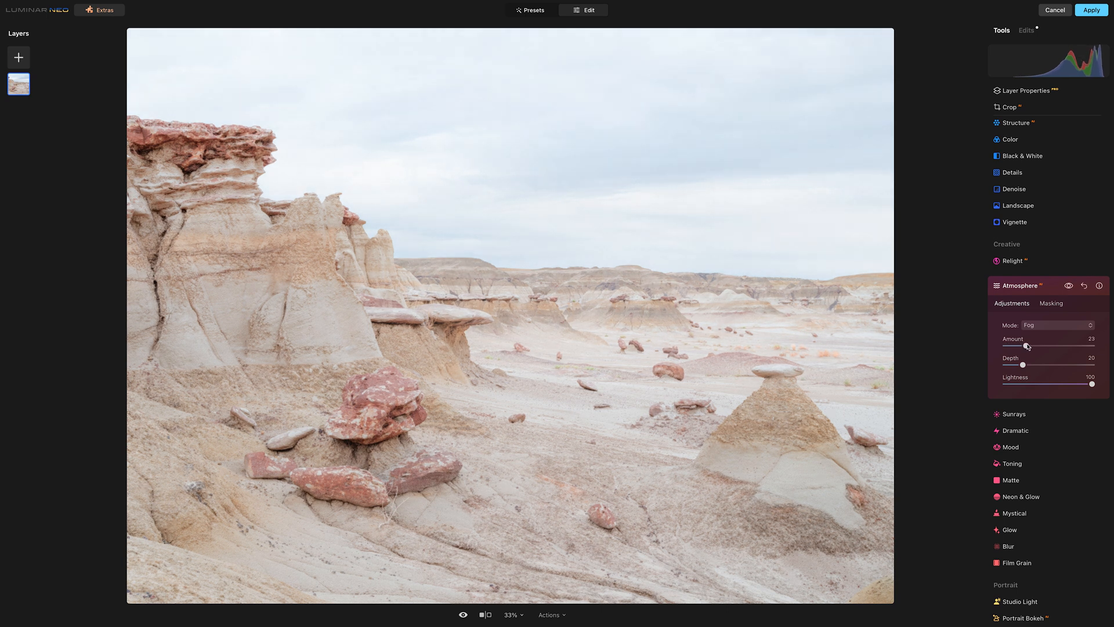
drag(1023, 346, 1031, 345)
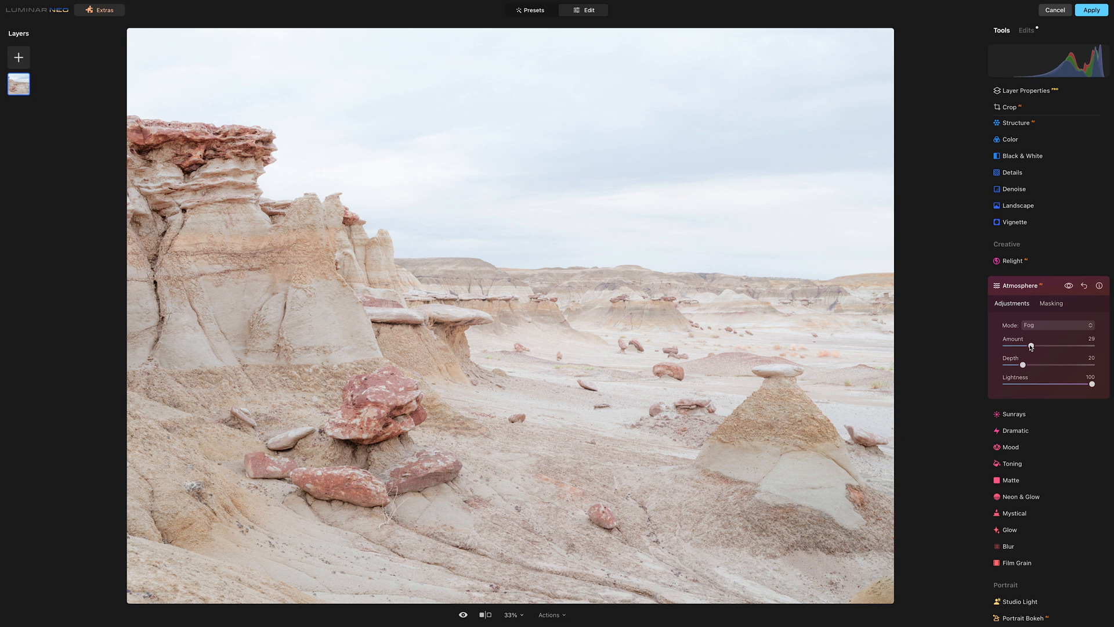
drag(1031, 346, 1041, 346)
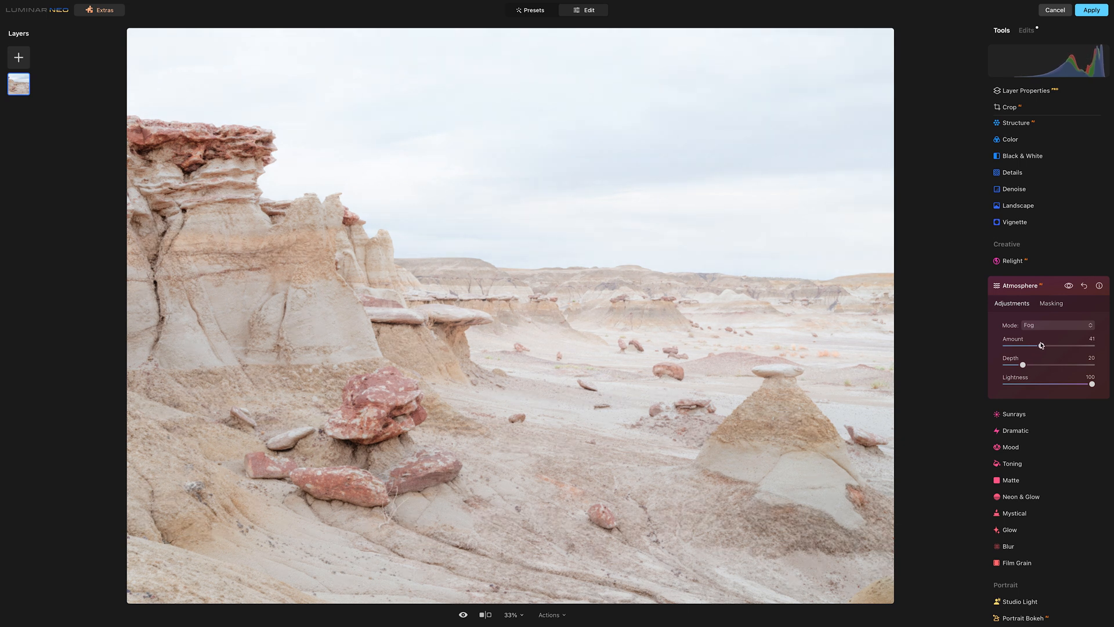
drag(1042, 347, 1039, 346)
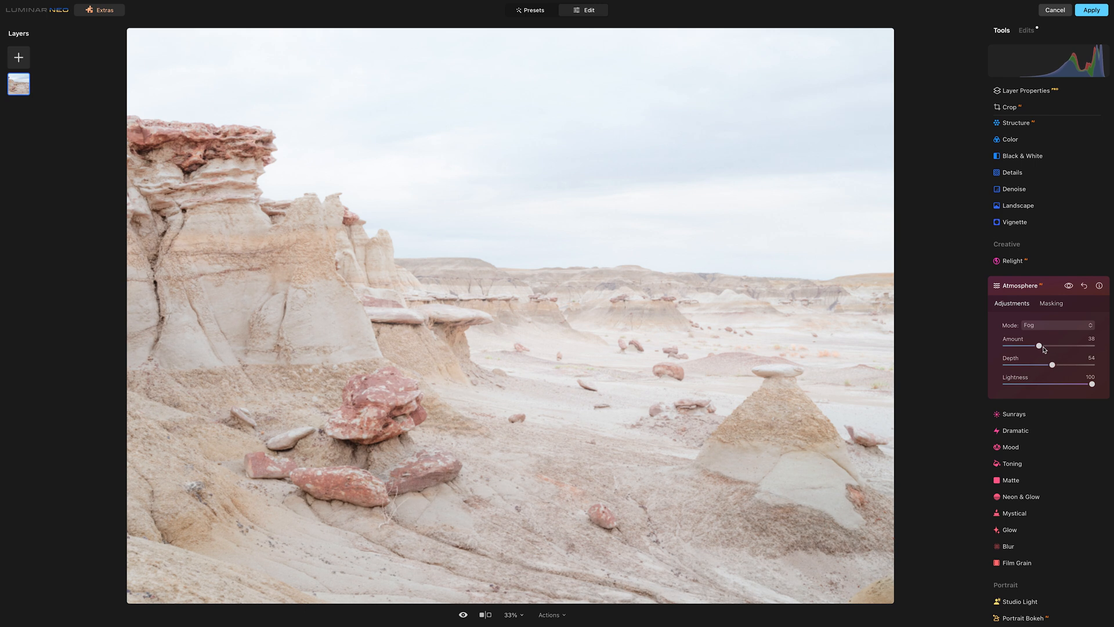
Raise fog Amount to 74, try Depth at 100, then settle Depth near 43
drag(1038, 347, 1069, 347)
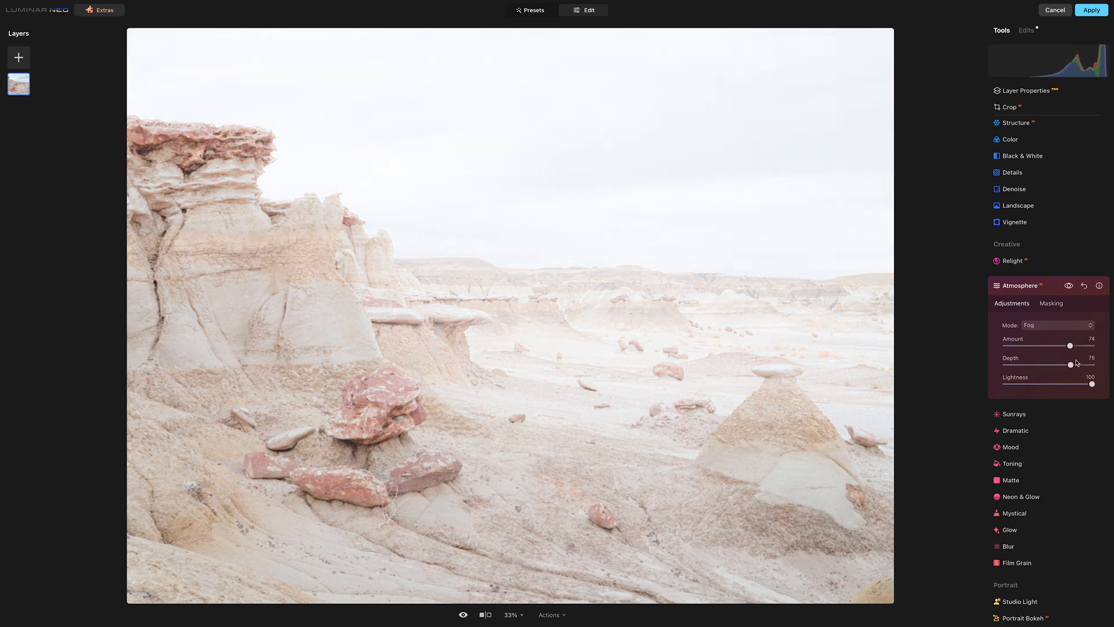
drag(1082, 364, 1091, 364)
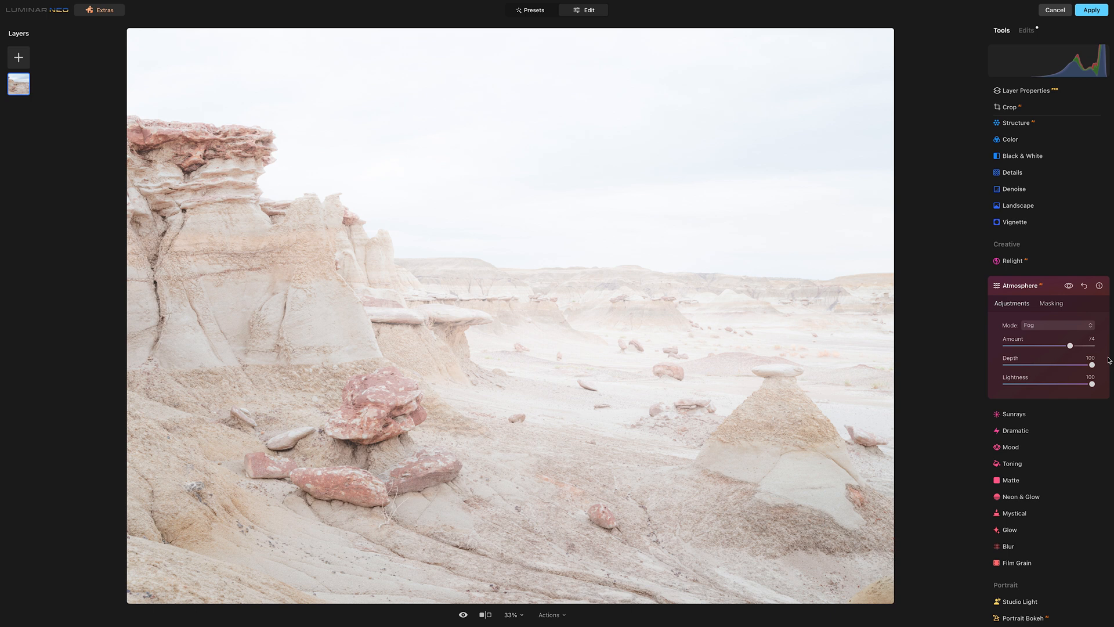
drag(1092, 365, 1041, 365)
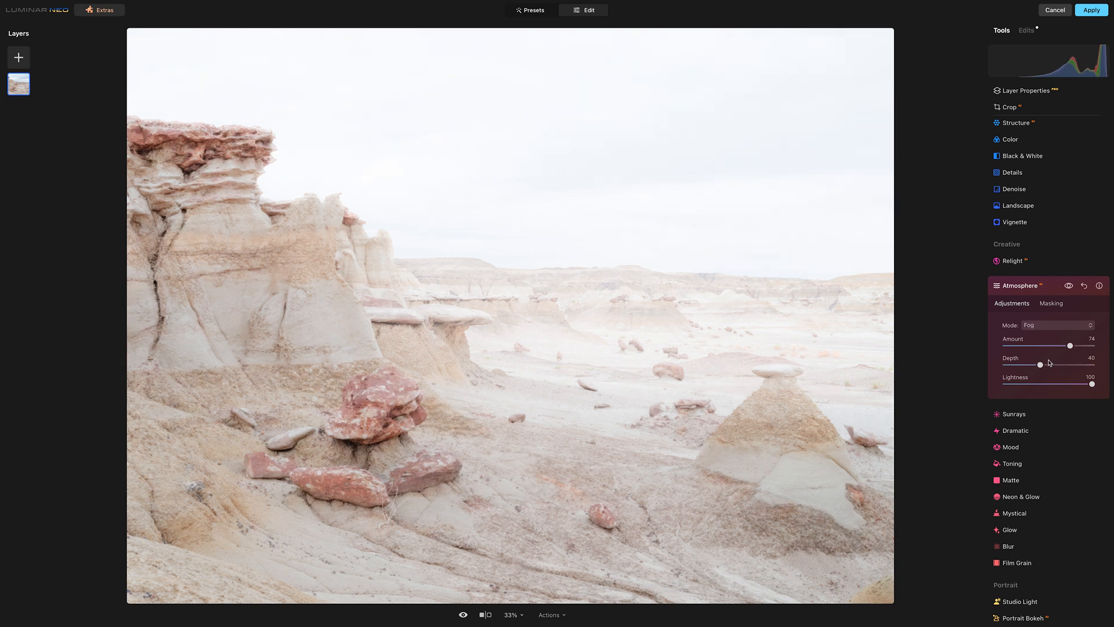
drag(1040, 364, 1050, 365)
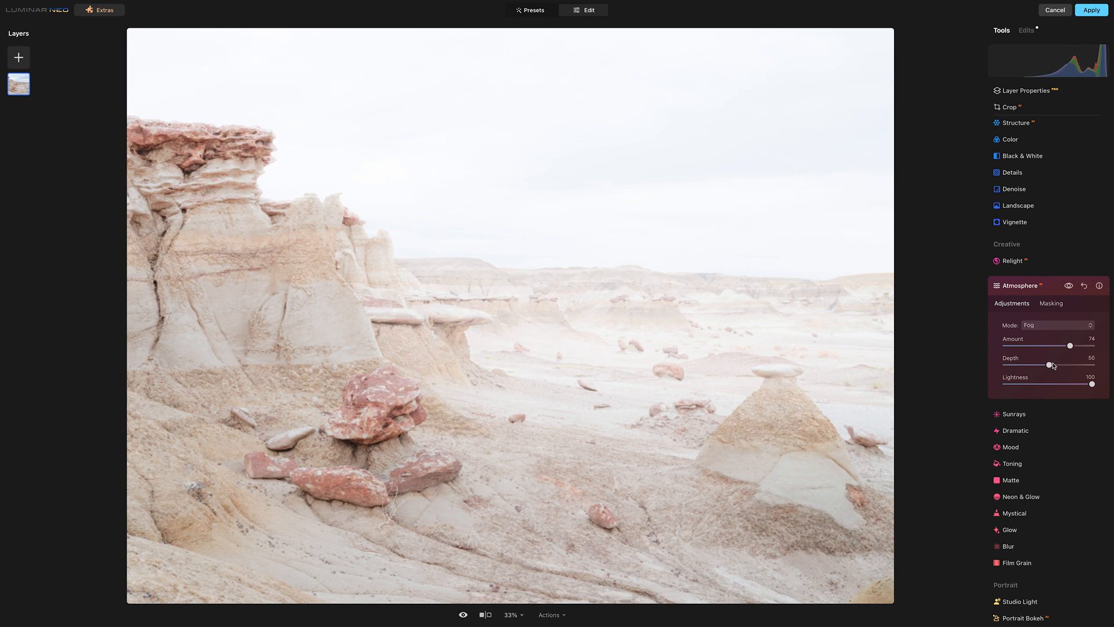
drag(1048, 364, 1044, 364)
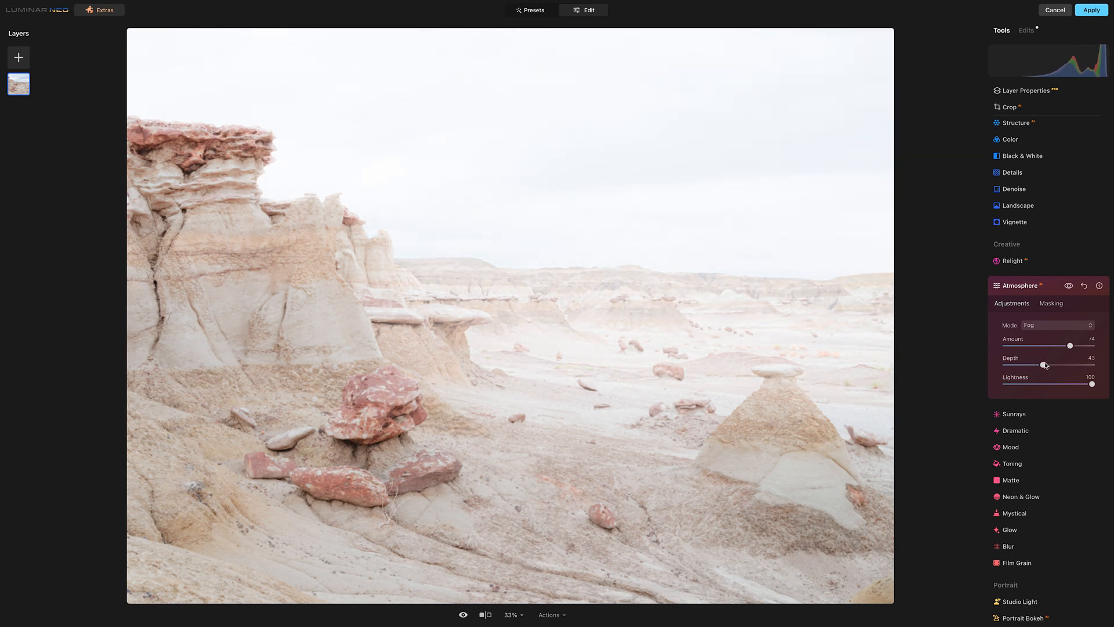
drag(1043, 365, 1032, 365)
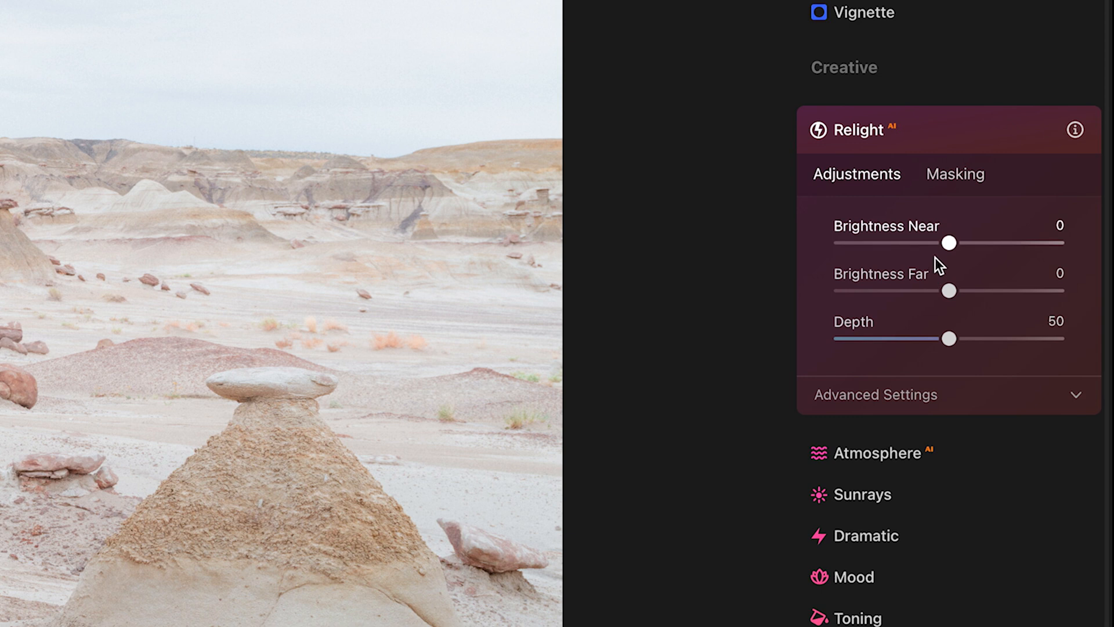
mouse_move(951, 291)
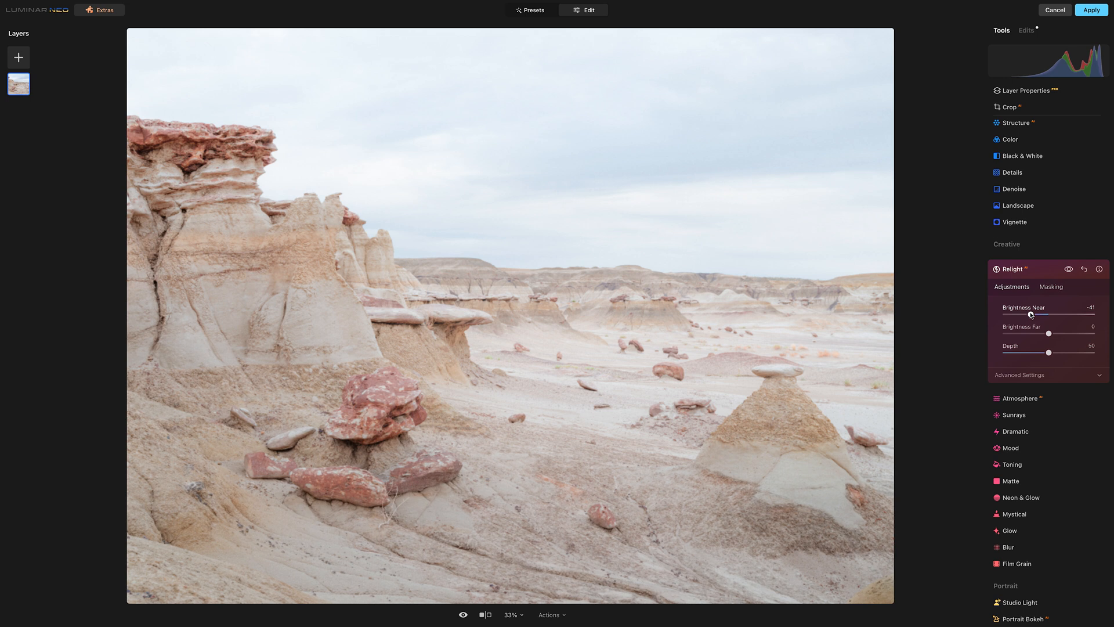
Darken the foreground with Relight Brightness Near at about -50, fine-tuning the slider
drag(1031, 315, 1025, 315)
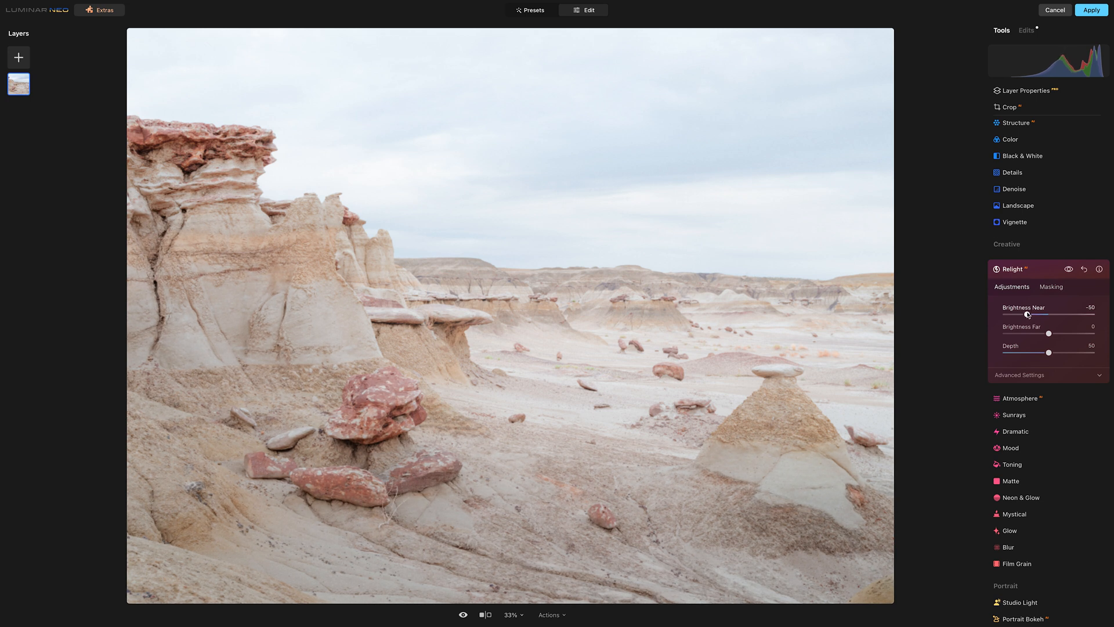
drag(1026, 315, 1029, 315)
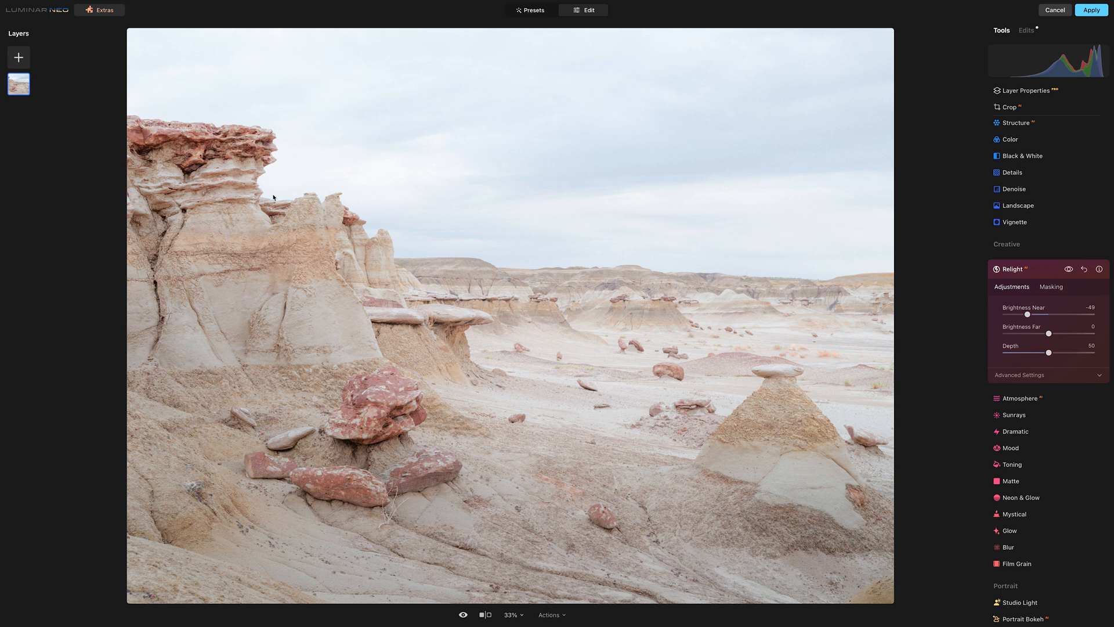
mouse_move(484, 339)
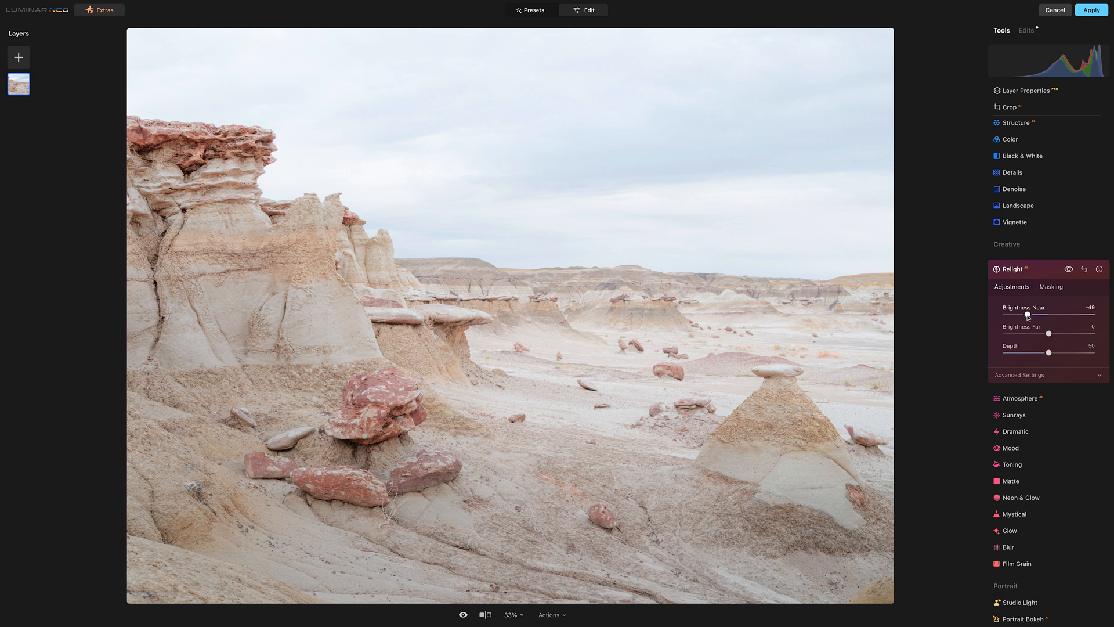
drag(1029, 314, 1026, 314)
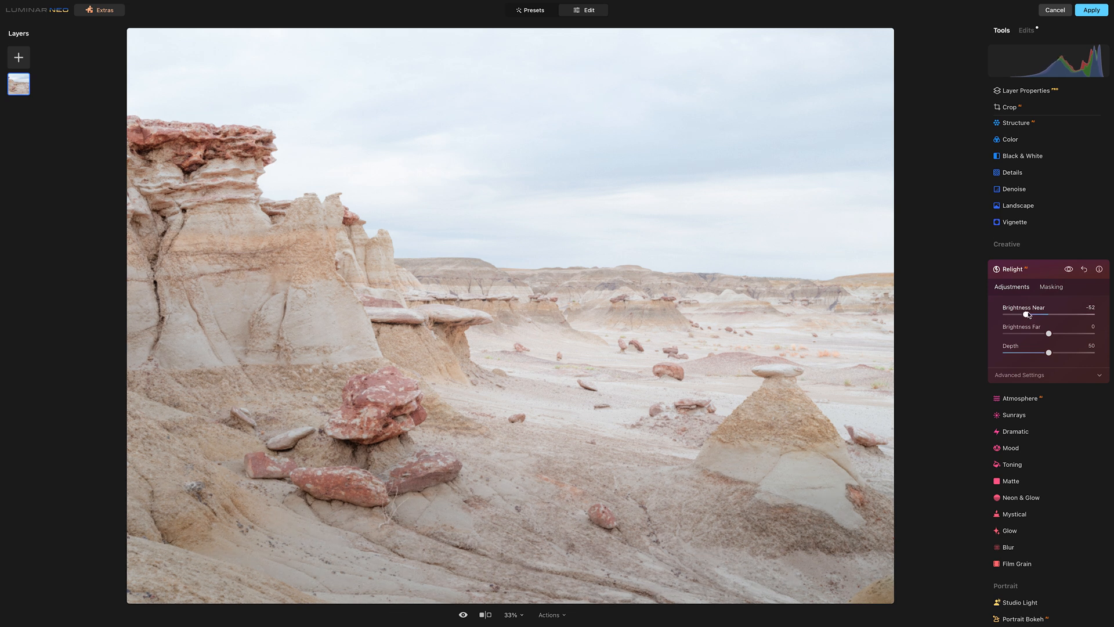
drag(1027, 314, 1029, 313)
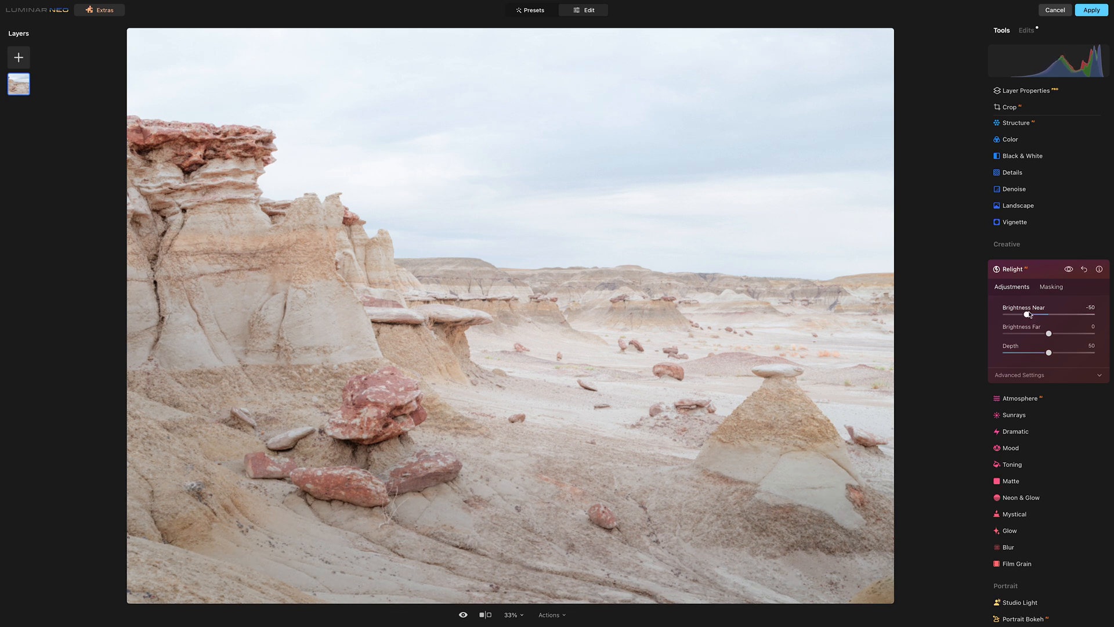
drag(1027, 314, 1028, 314)
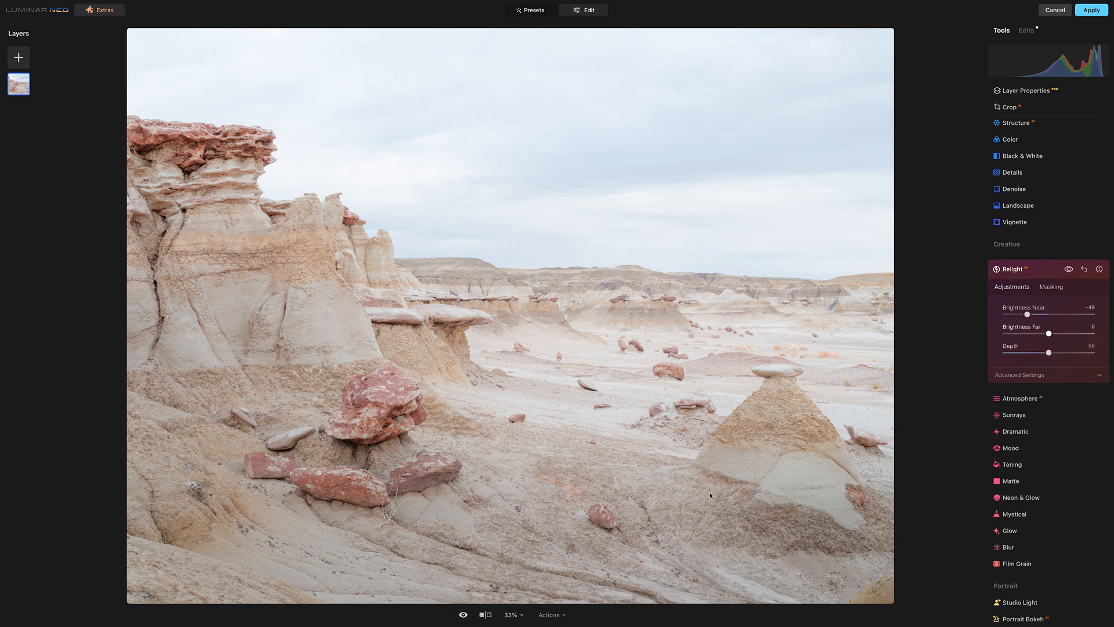
mouse_move(747, 334)
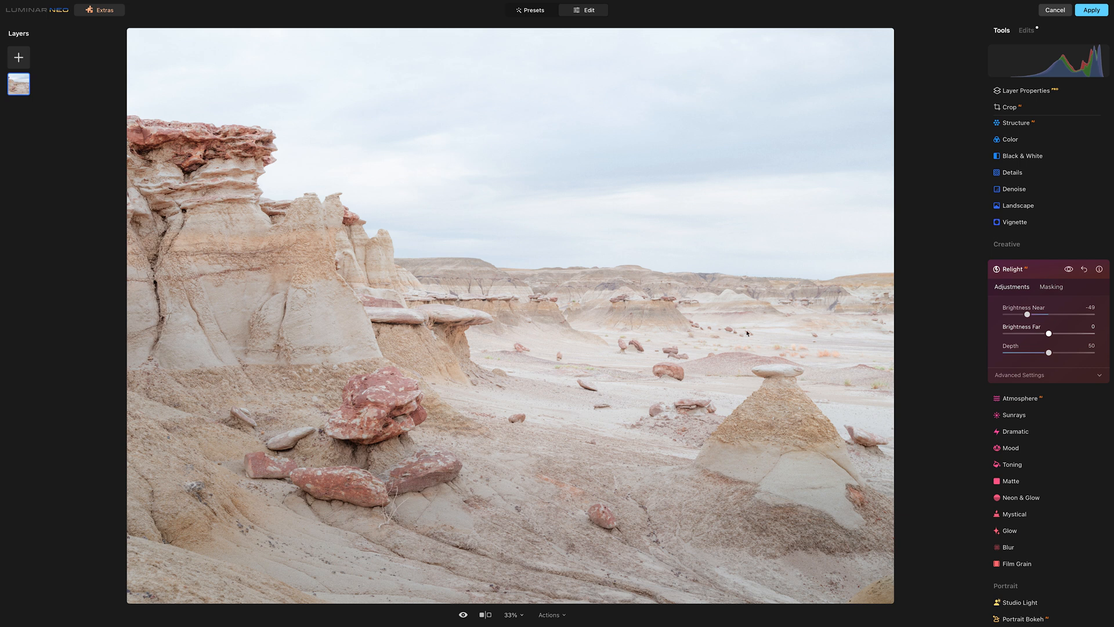
Raise Relight Brightness Near to -32 and compare the edit against the original photo
drag(1027, 314, 1032, 314)
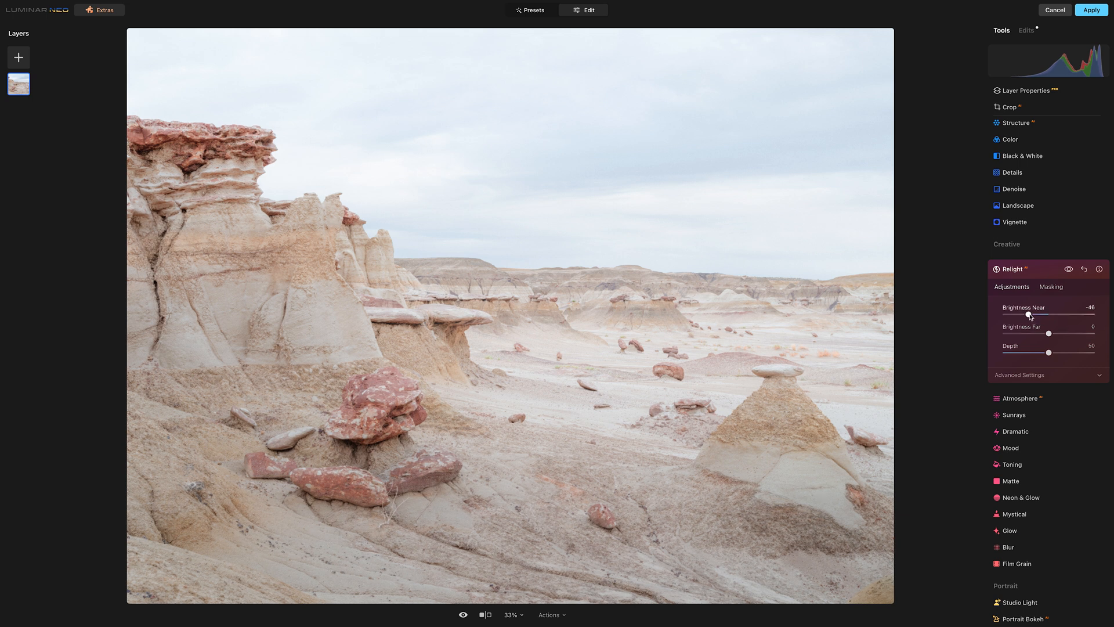
drag(1029, 314, 1037, 314)
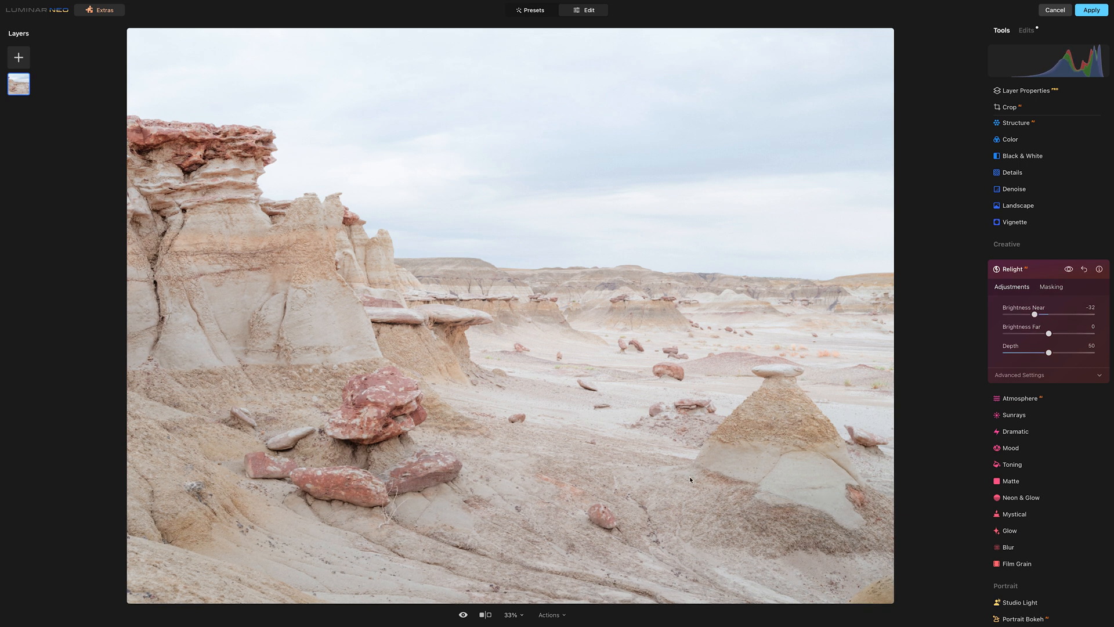
click(464, 615)
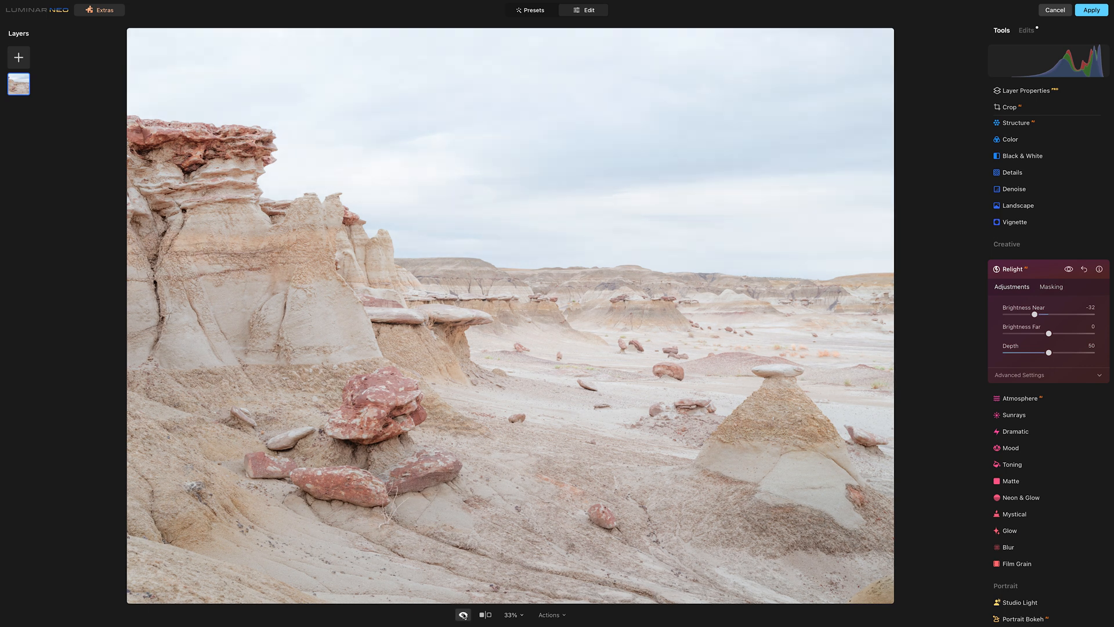